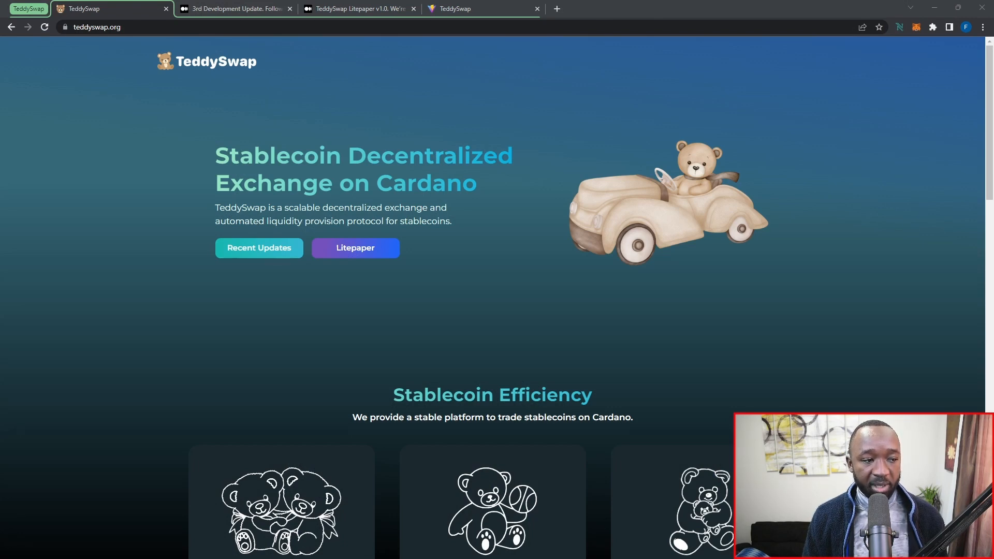
pyautogui.moveTo(522, 308)
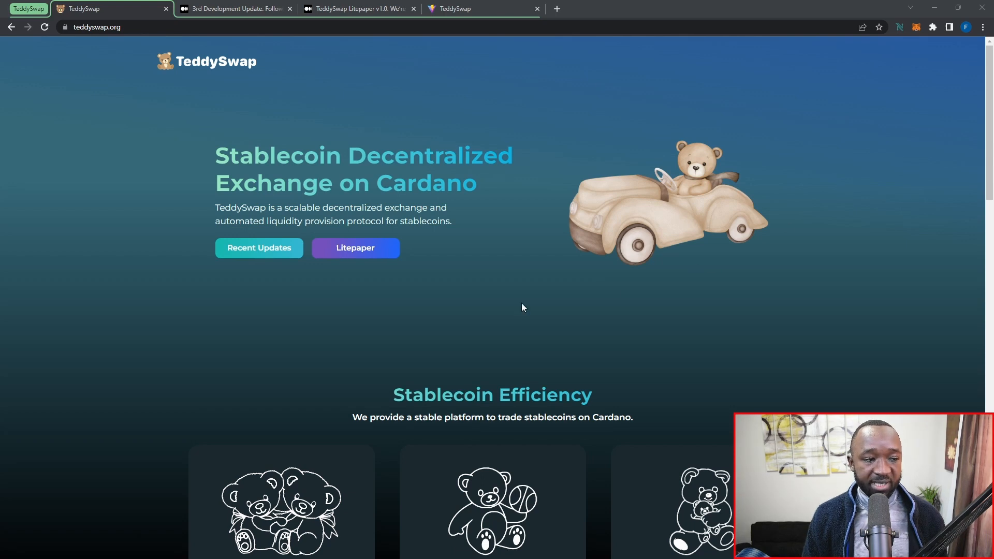
pyautogui.moveTo(314, 274)
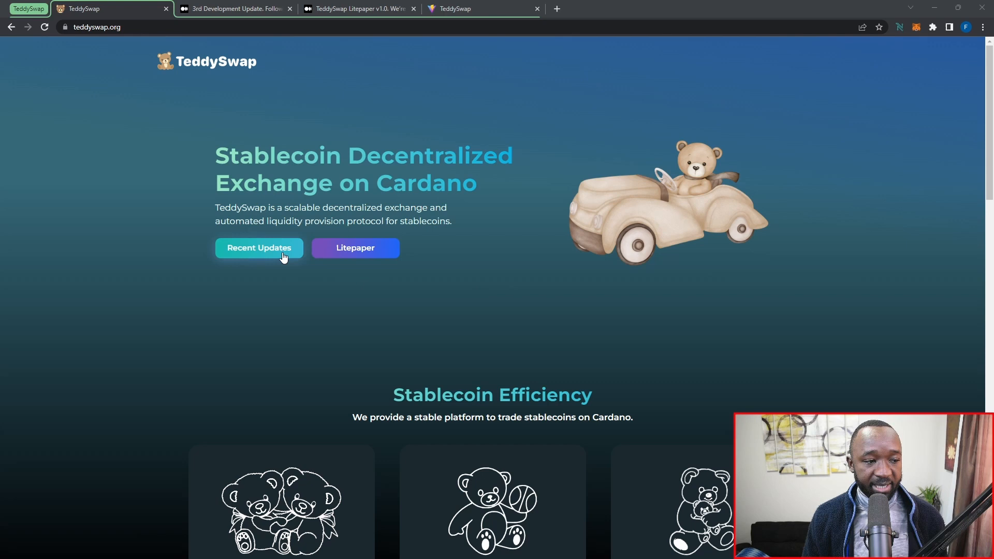
pyautogui.moveTo(259, 248)
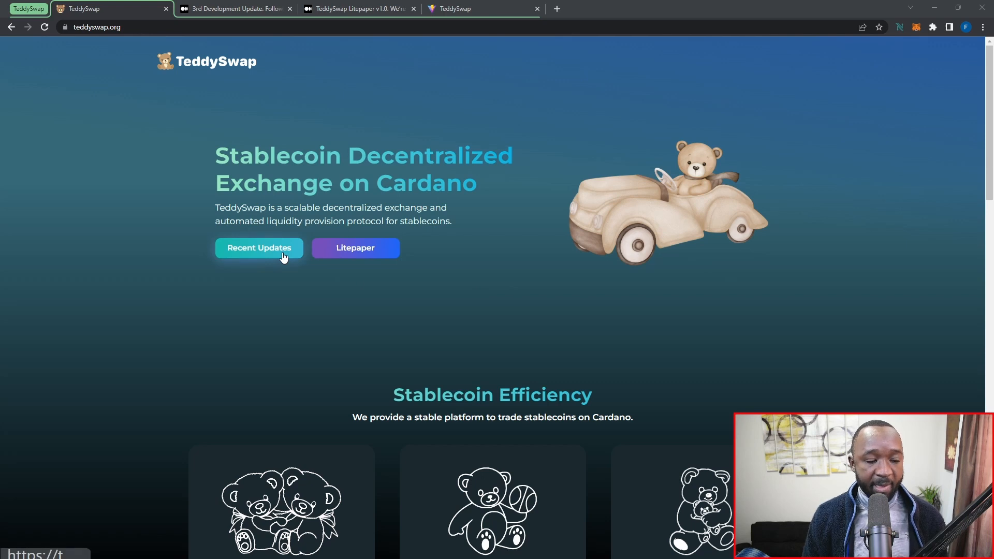
pyautogui.moveTo(355, 249)
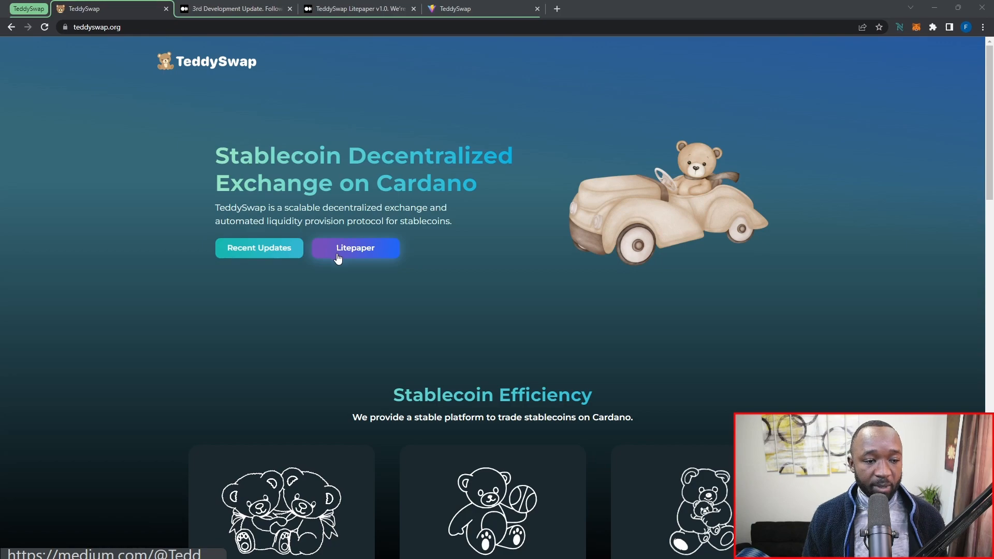
# Step: Scroll down through the TeddySwap homepage
pyautogui.scroll(-3)
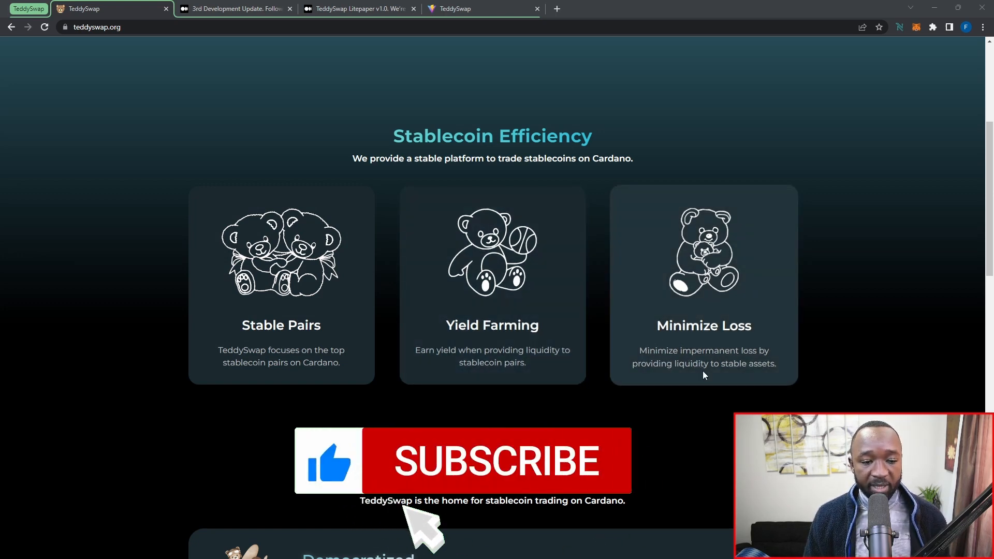
pyautogui.scroll(-3)
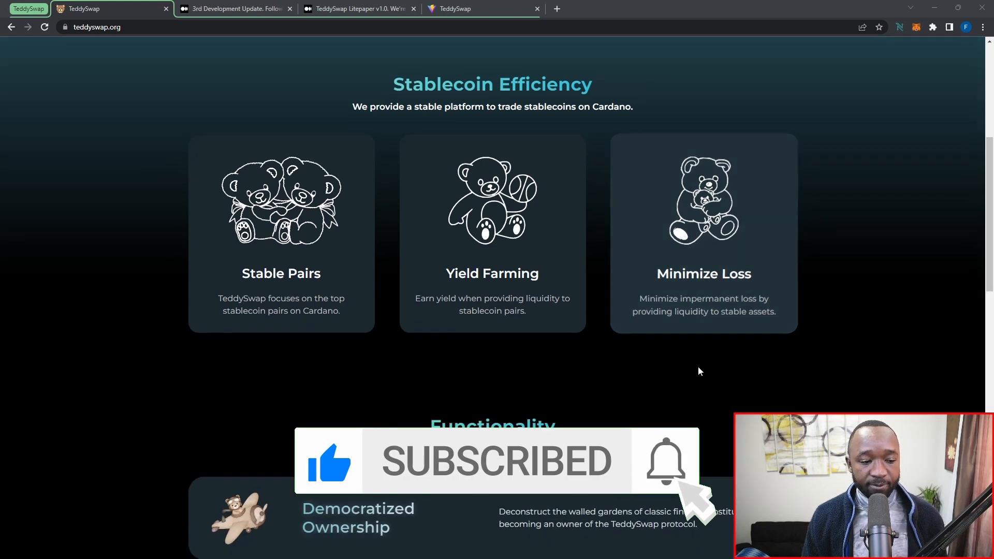
pyautogui.scroll(-3)
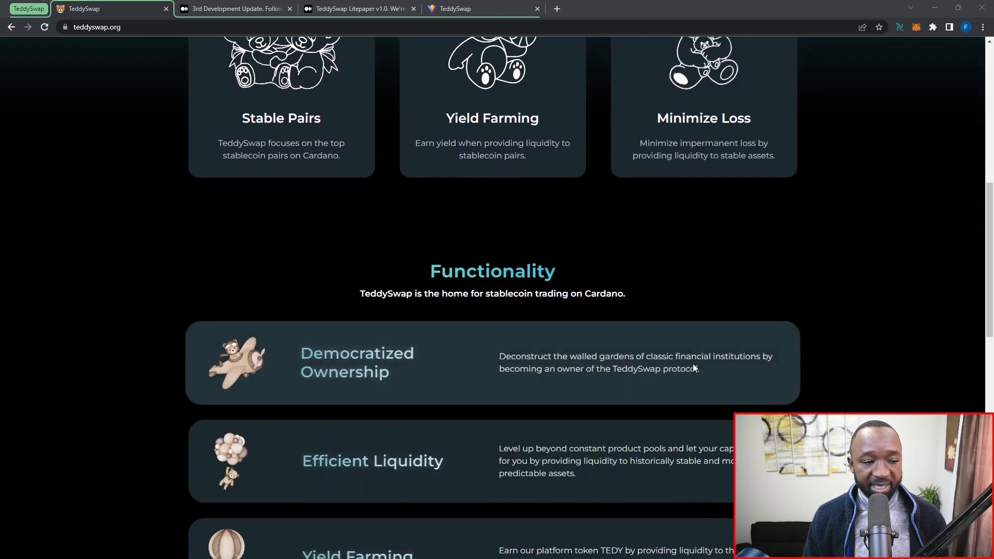
pyautogui.scroll(-3)
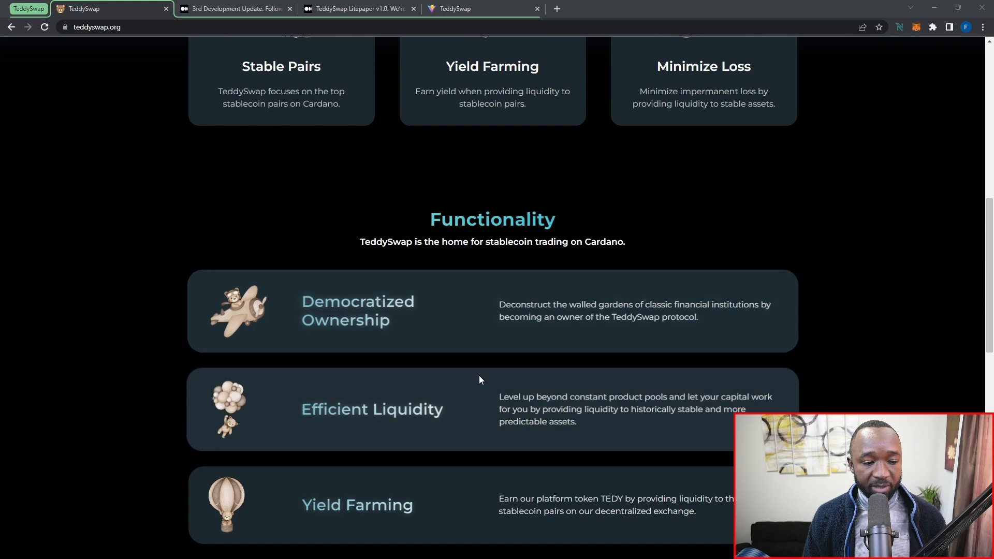
pyautogui.scroll(-3)
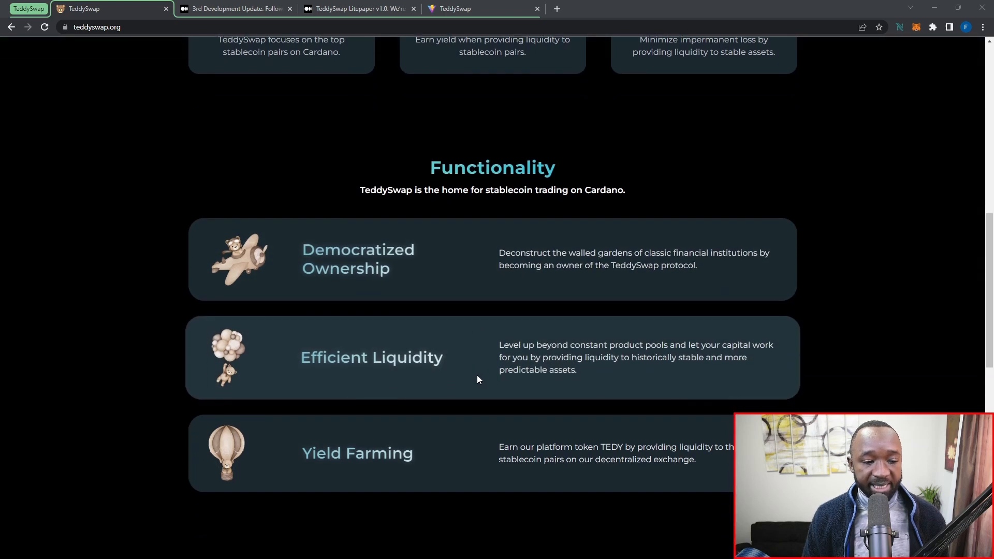
pyautogui.moveTo(290, 138)
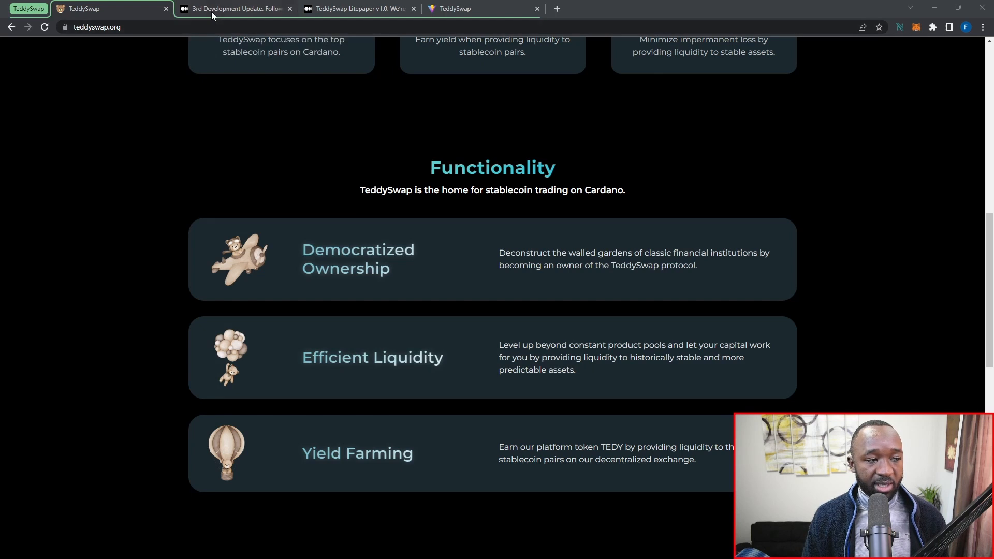
# Step: Switch to the 3rd Development Update article and read down to the Technical Progress frontend section
pyautogui.click(235, 8)
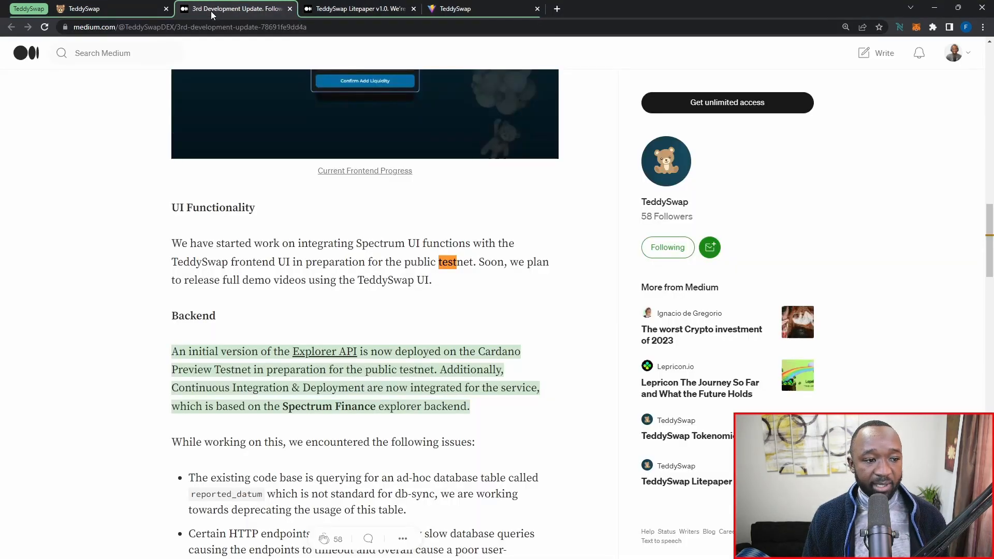
pyautogui.moveTo(240, 203)
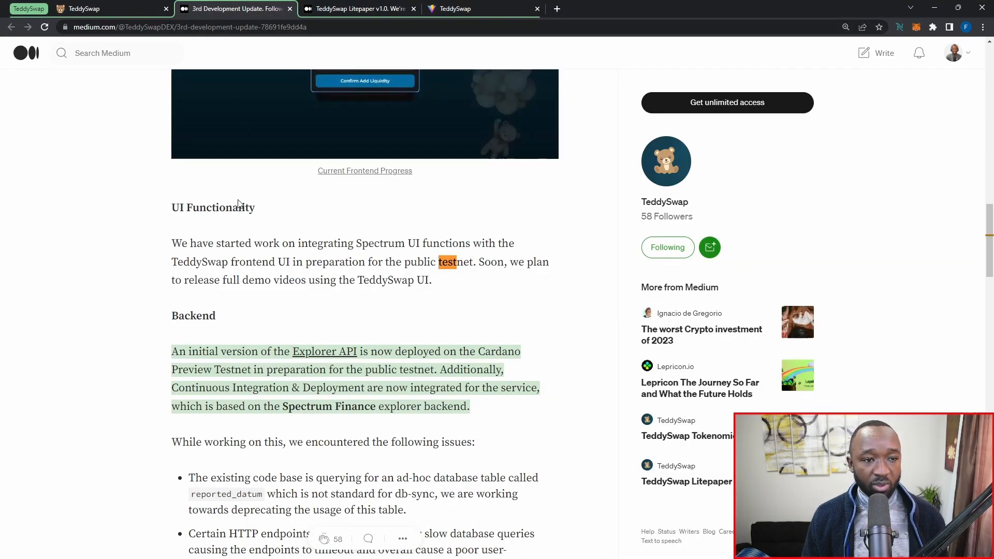
pyautogui.scroll(3)
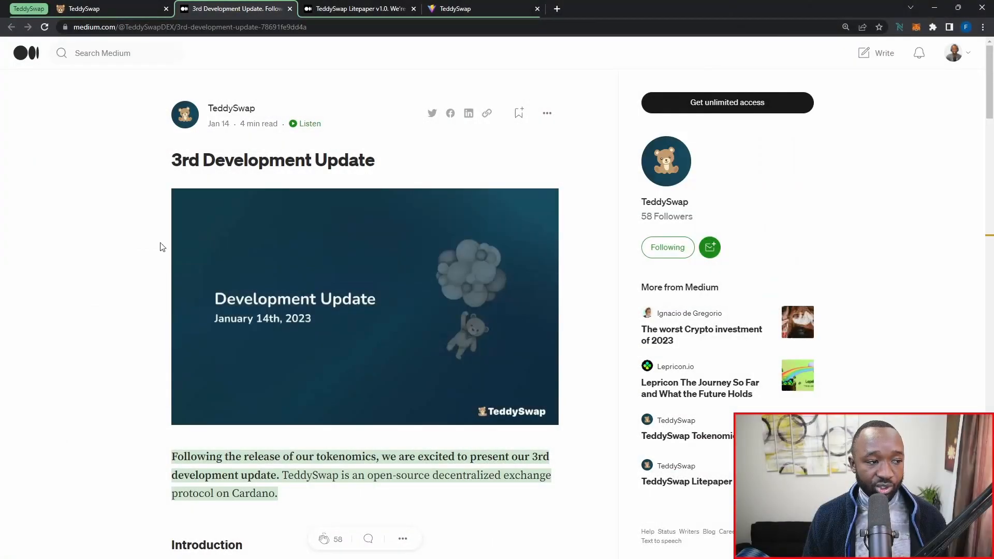
pyautogui.moveTo(172, 249)
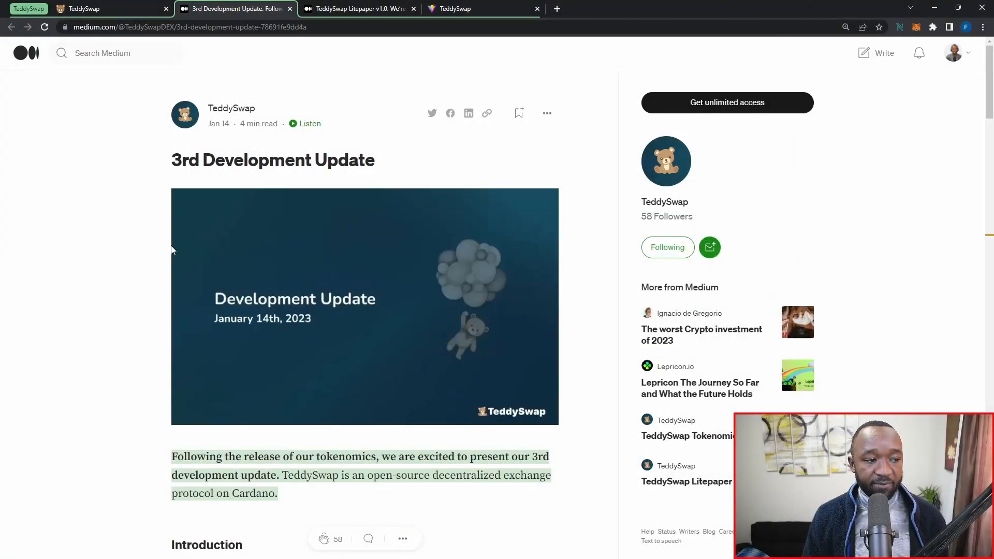
pyautogui.scroll(-3)
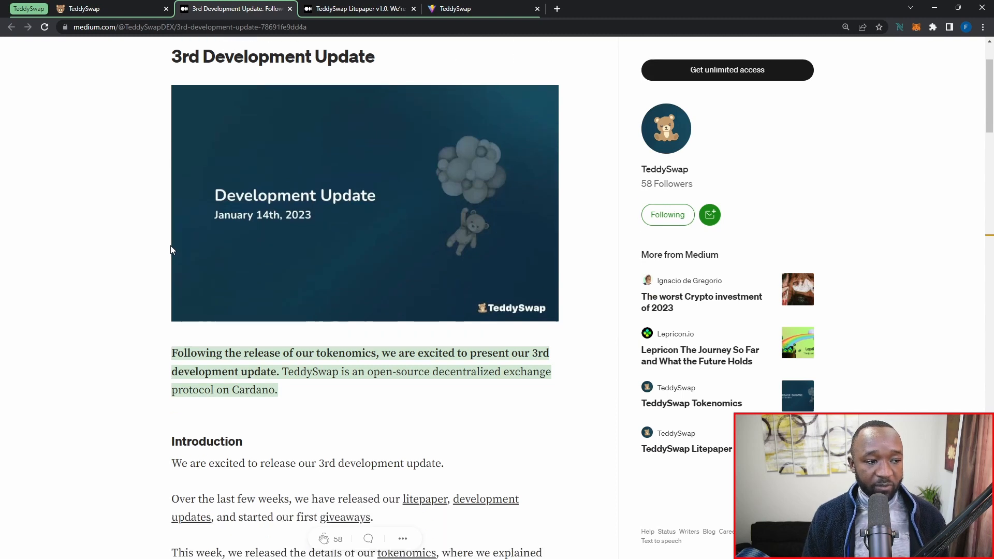
pyautogui.scroll(-3)
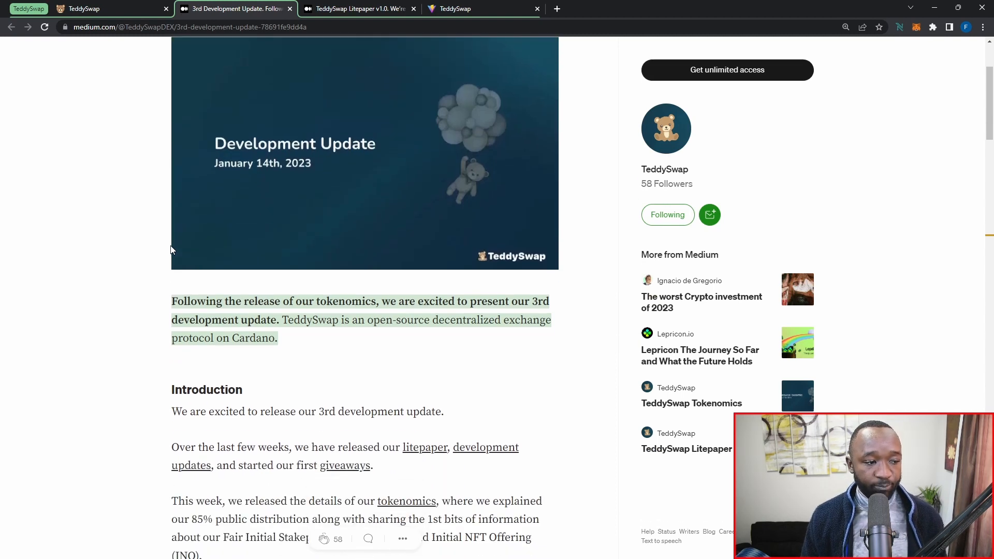
pyautogui.moveTo(310, 338)
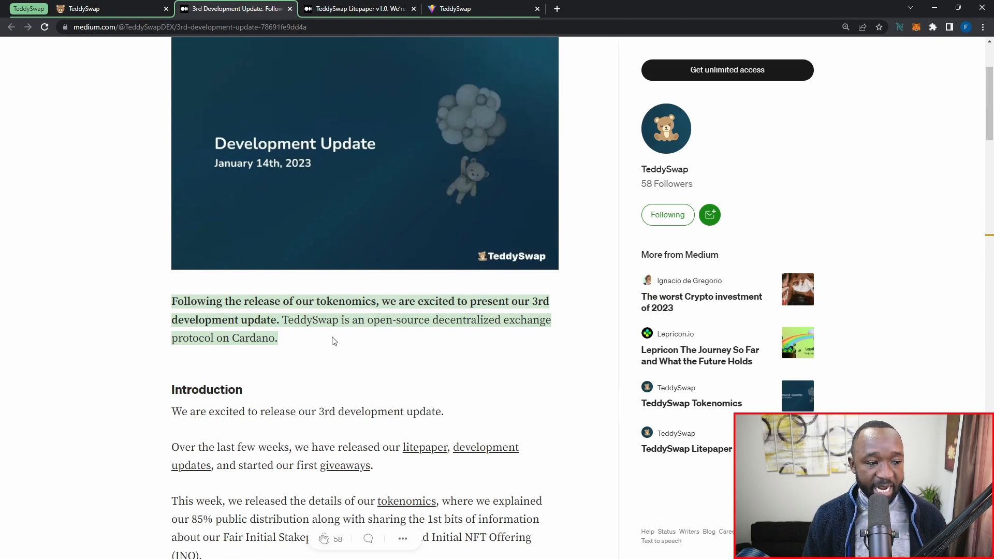
pyautogui.moveTo(311, 341)
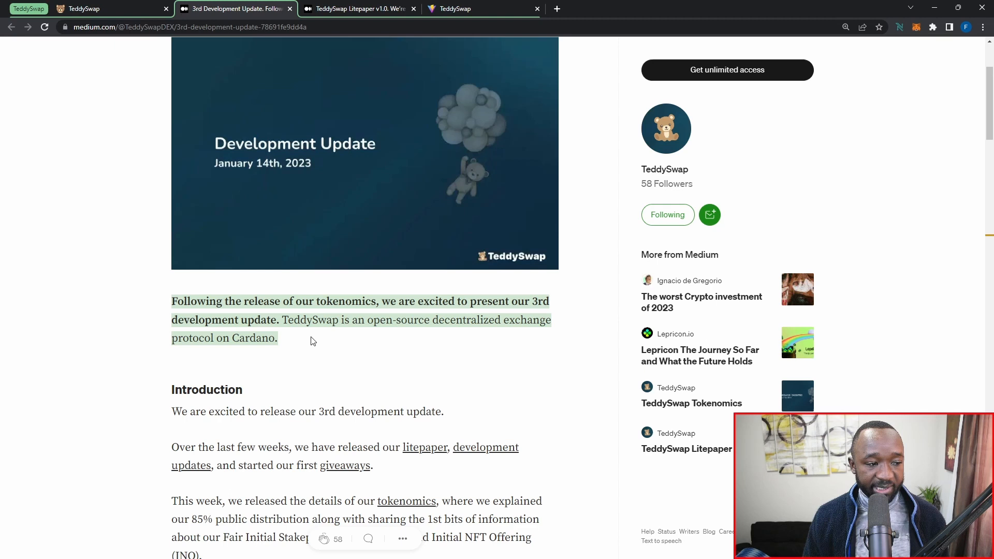
pyautogui.scroll(-3)
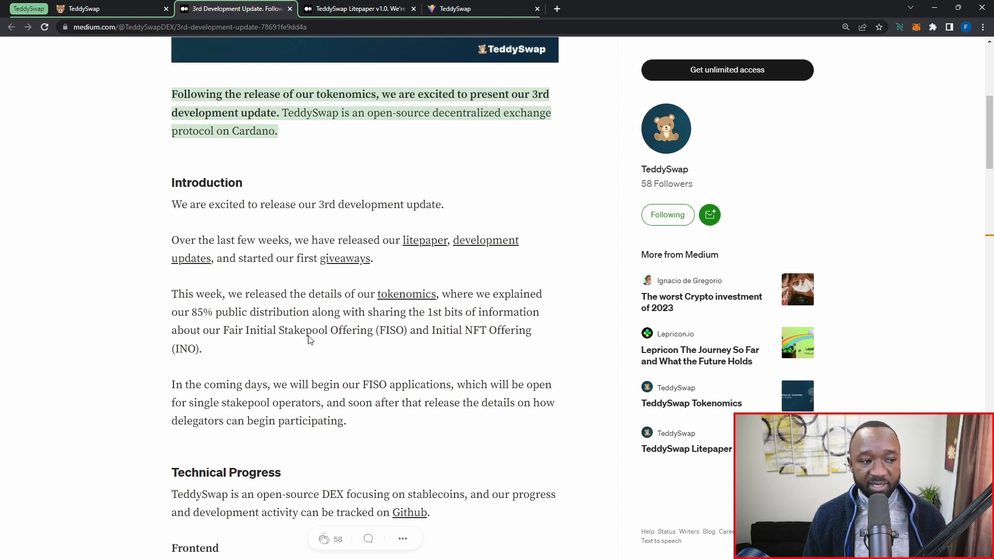
pyautogui.scroll(-3)
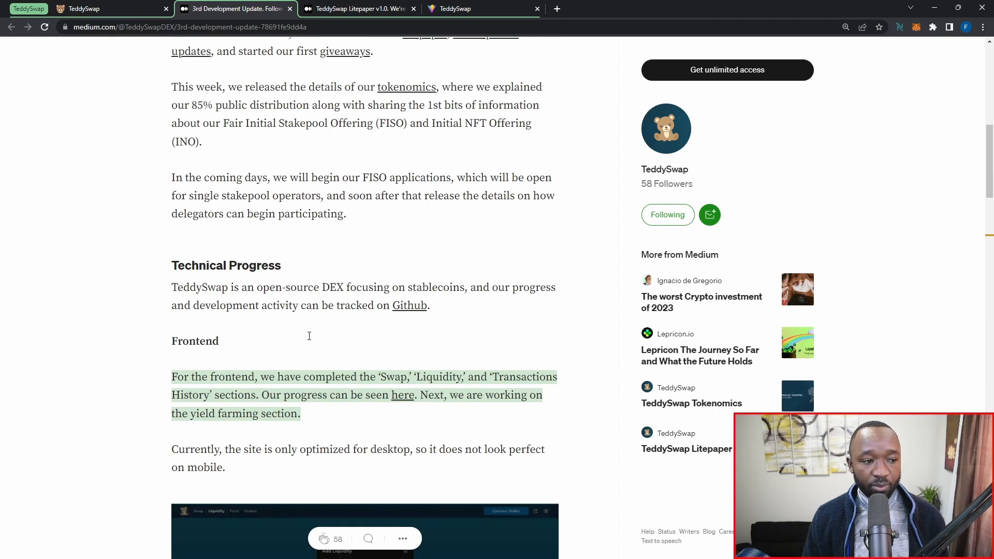
pyautogui.scroll(-3)
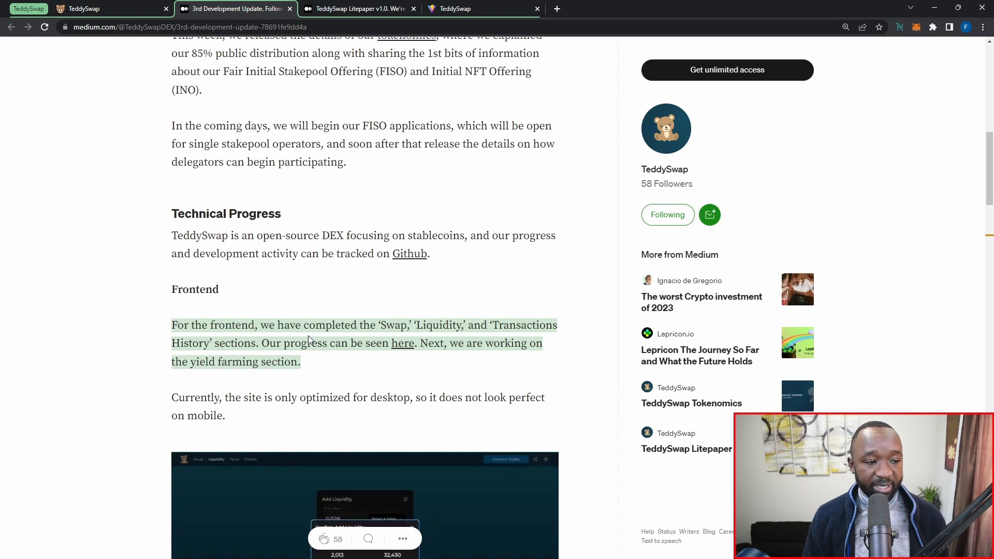
pyautogui.doubleClick(311, 343)
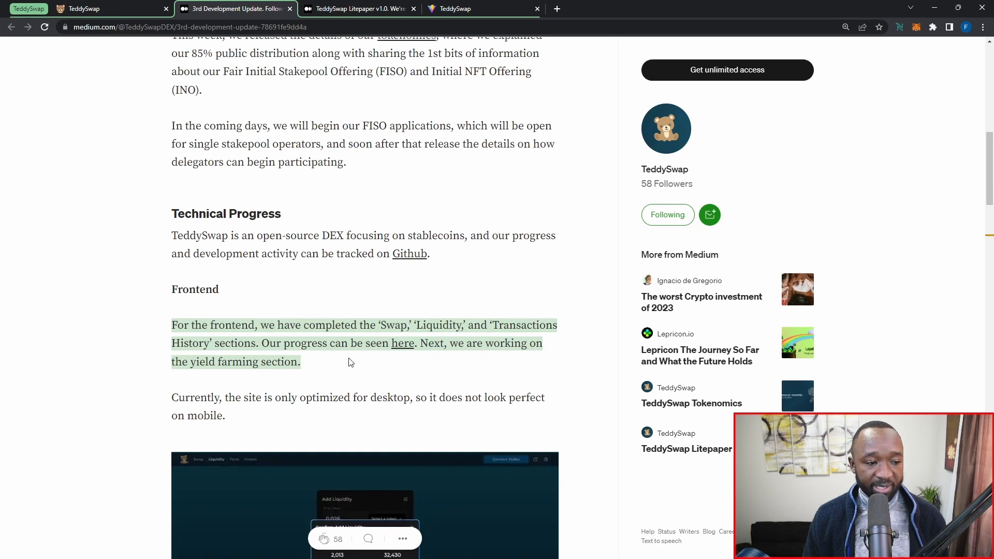
pyautogui.moveTo(395, 358)
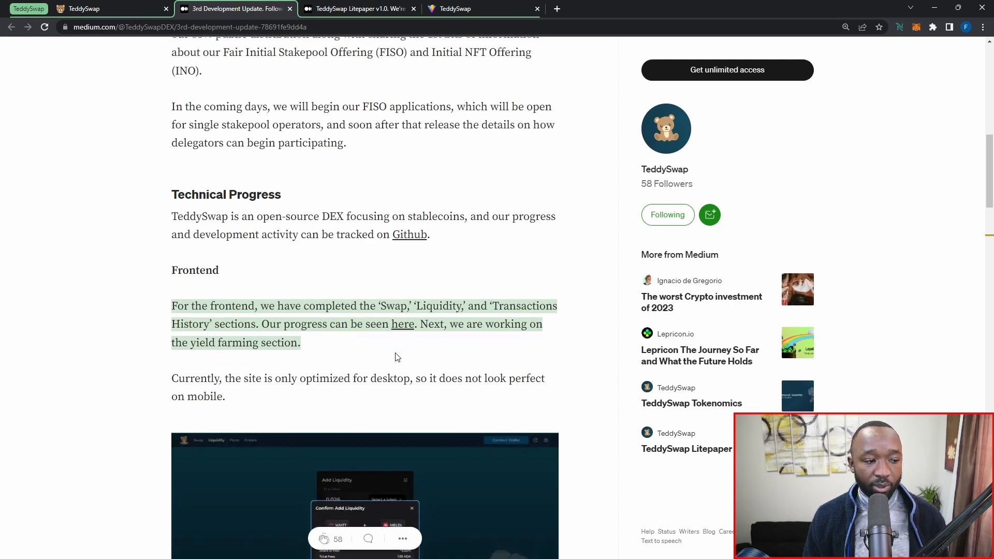
pyautogui.scroll(-3)
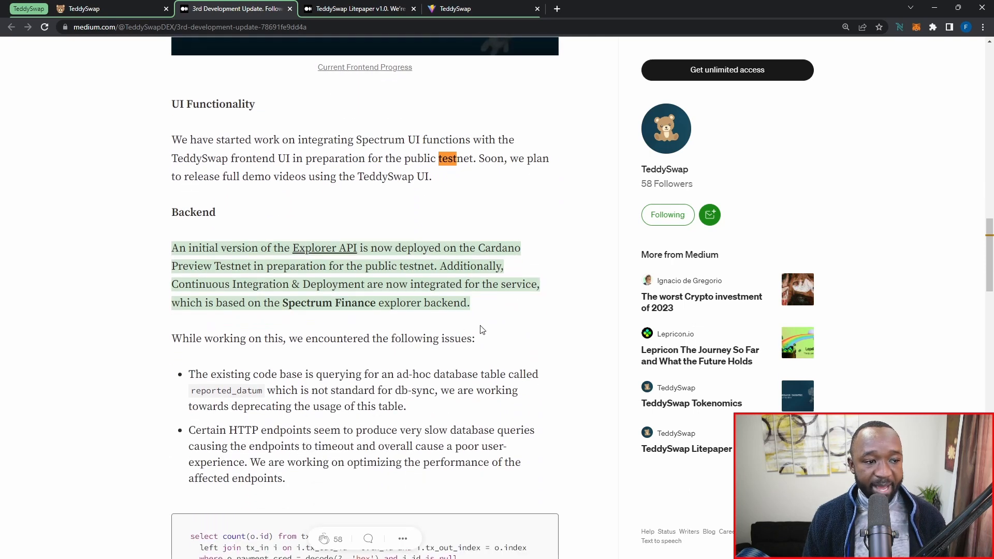
pyautogui.moveTo(488, 322)
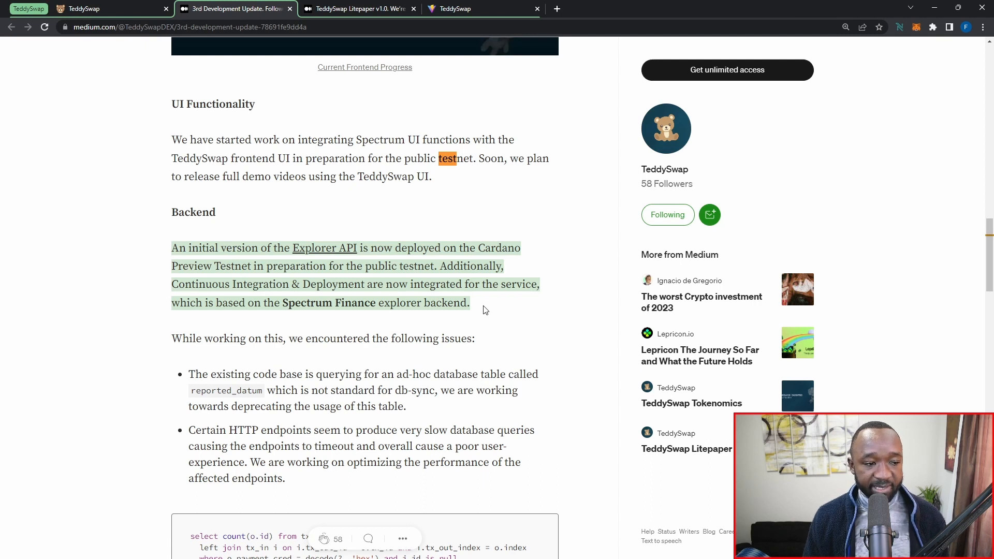
# Step: Switch to the TeddySwap Litepaper v1.0 article on Medium
pyautogui.click(355, 8)
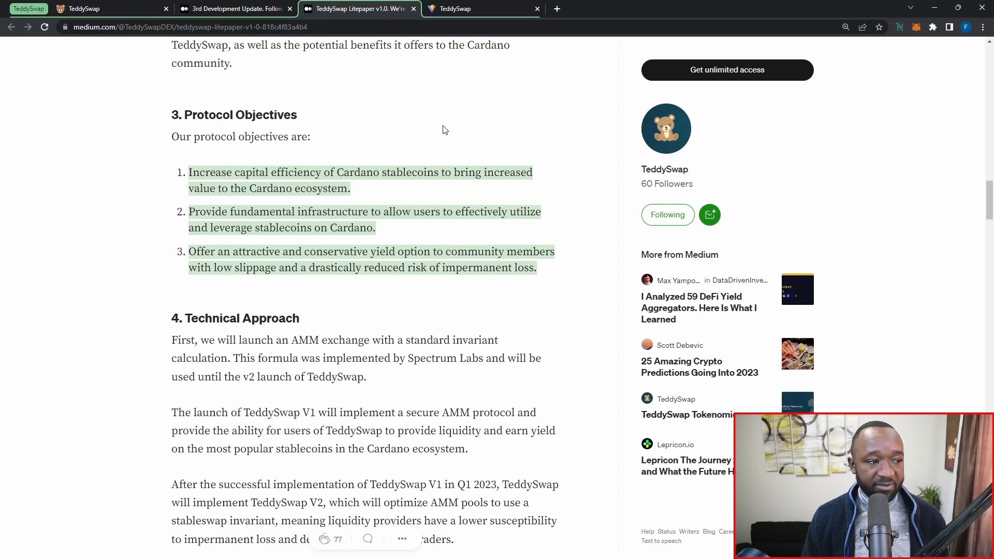
pyautogui.moveTo(426, 194)
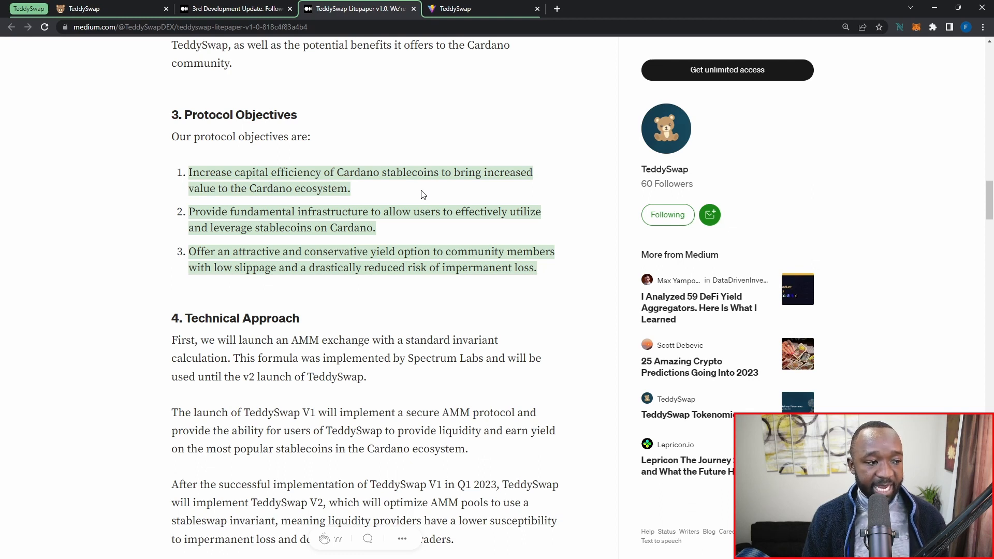
pyautogui.moveTo(402, 229)
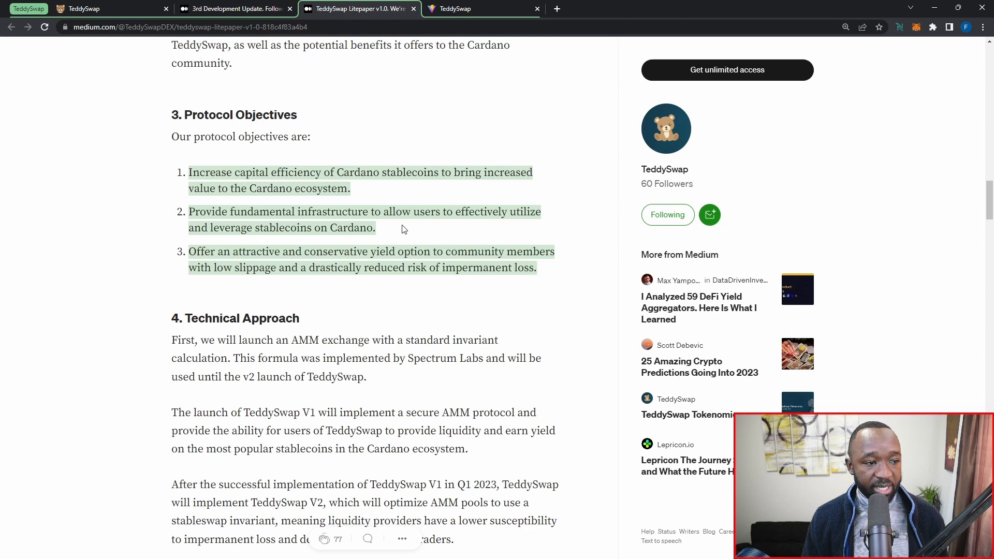
pyautogui.moveTo(370, 293)
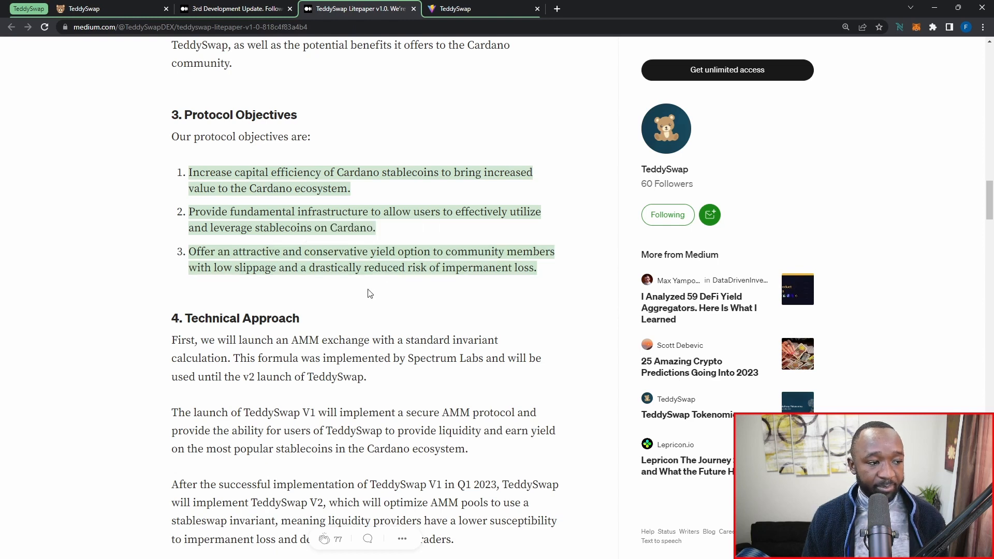
pyautogui.moveTo(368, 289)
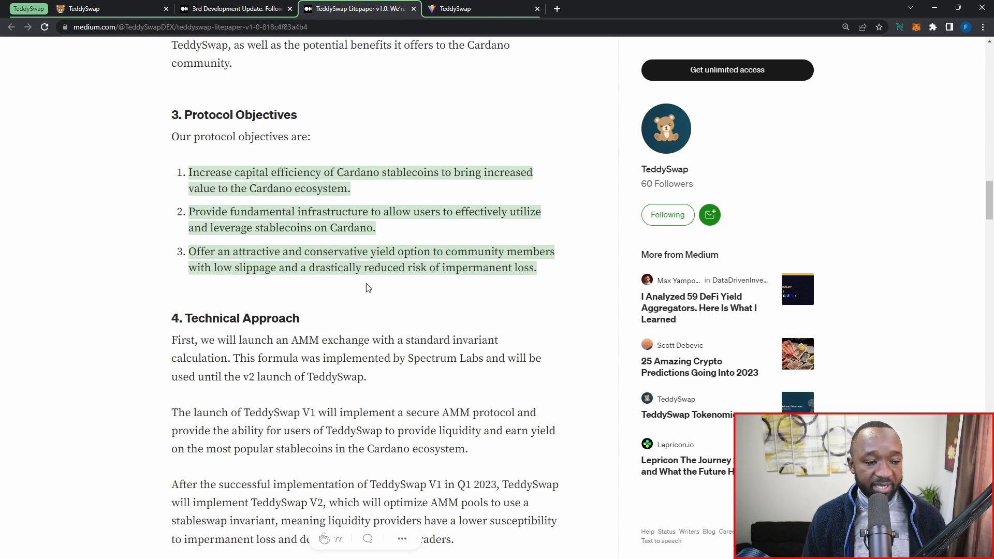
# Step: Switch to the TeddySwap DEX tab showing the ADA-to-iUSD swap form
pyautogui.click(482, 8)
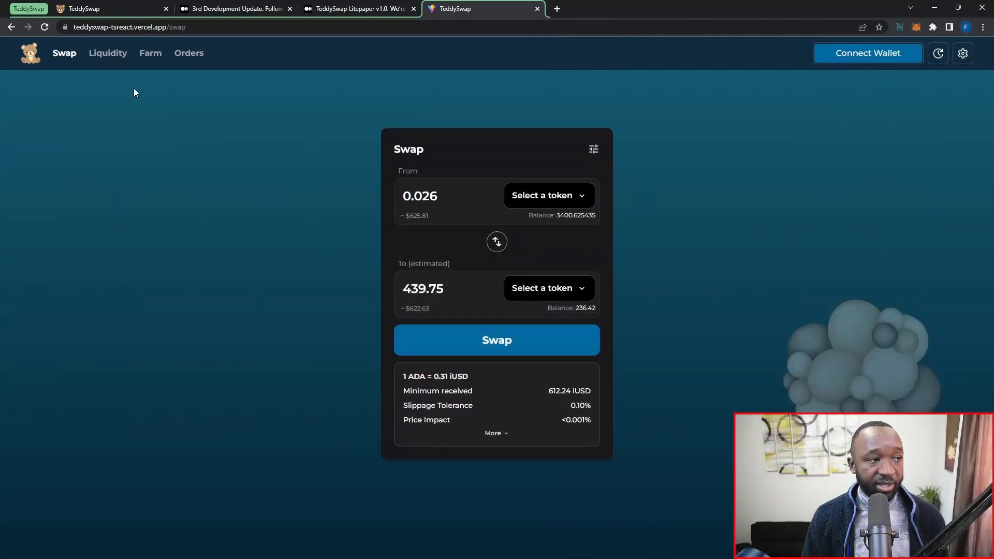
pyautogui.moveTo(98, 67)
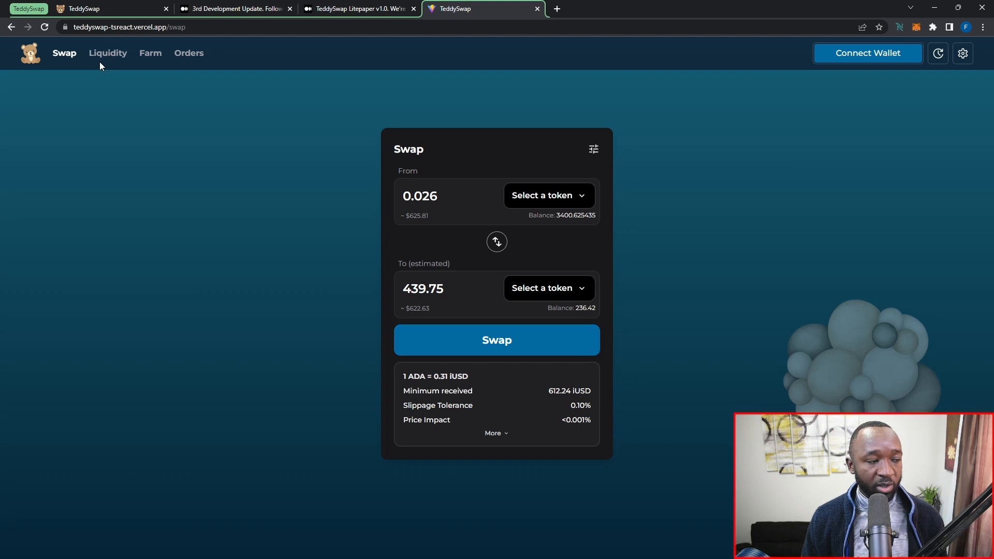
pyautogui.moveTo(189, 53)
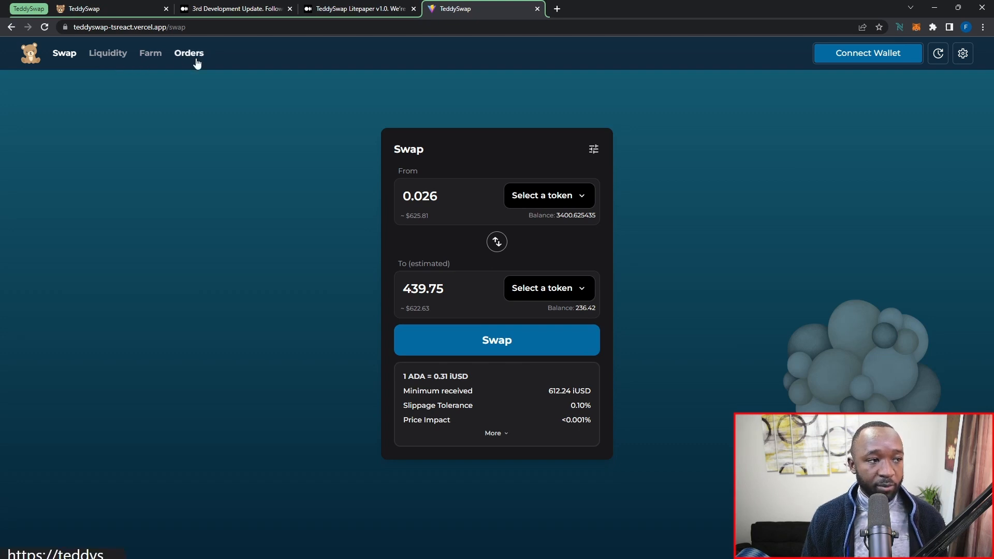
pyautogui.moveTo(598, 160)
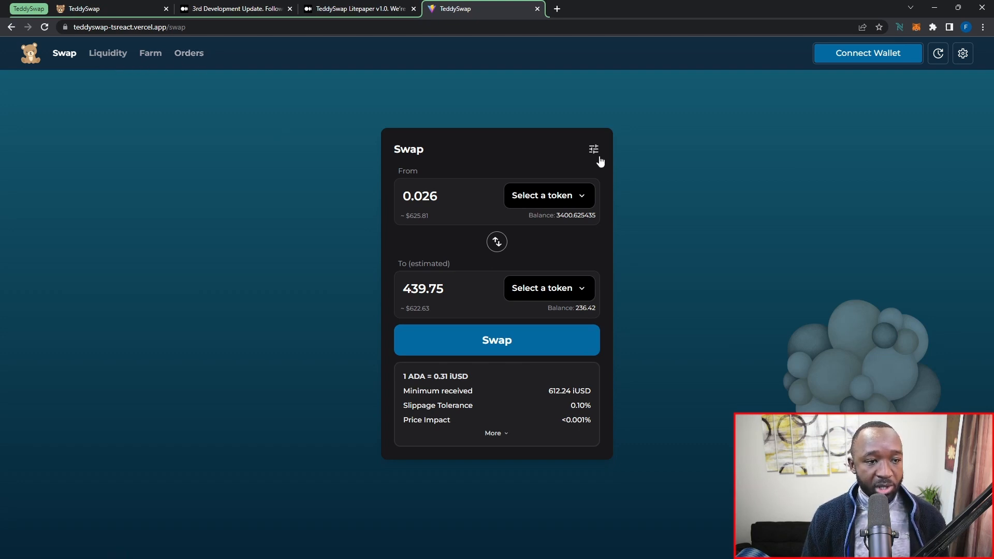
pyautogui.moveTo(666, 180)
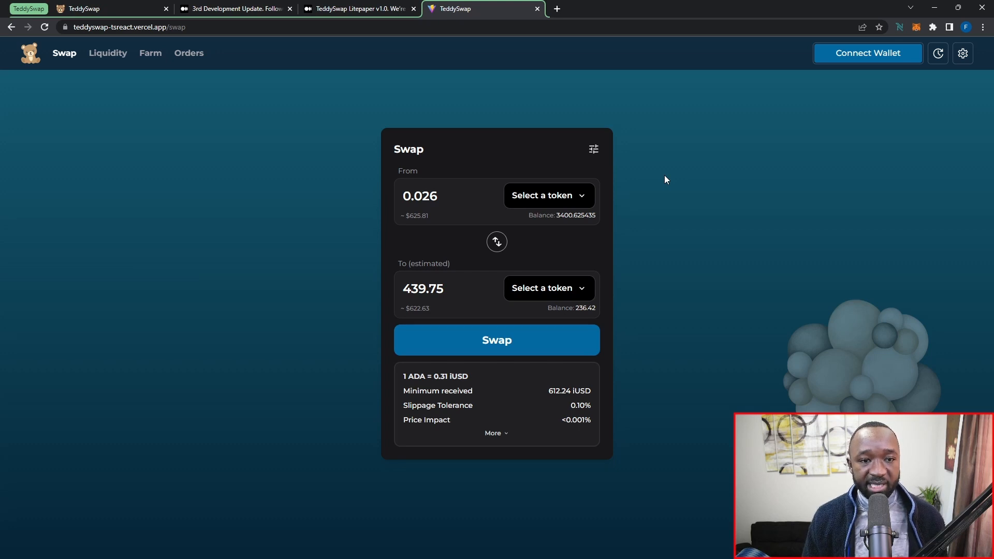
pyautogui.moveTo(625, 194)
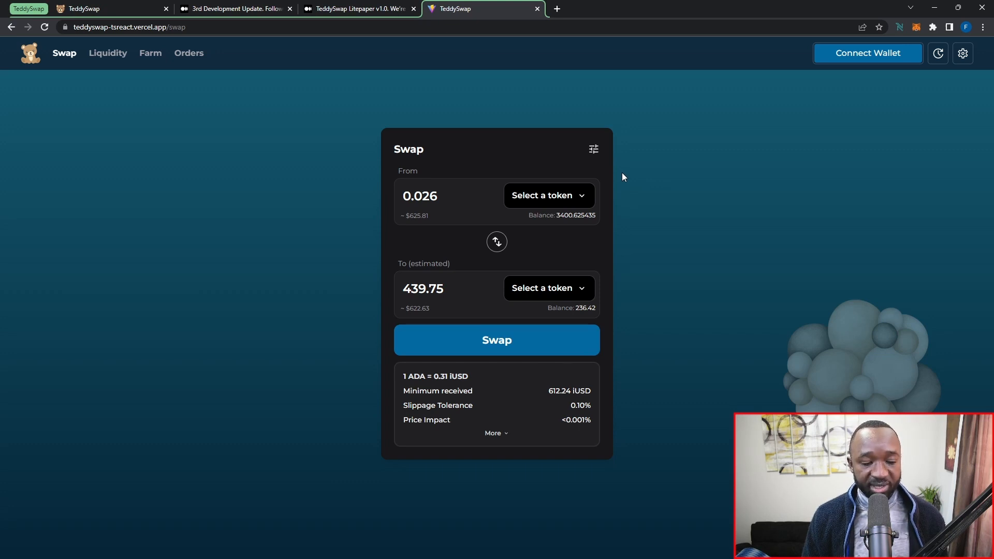
pyautogui.moveTo(593, 149)
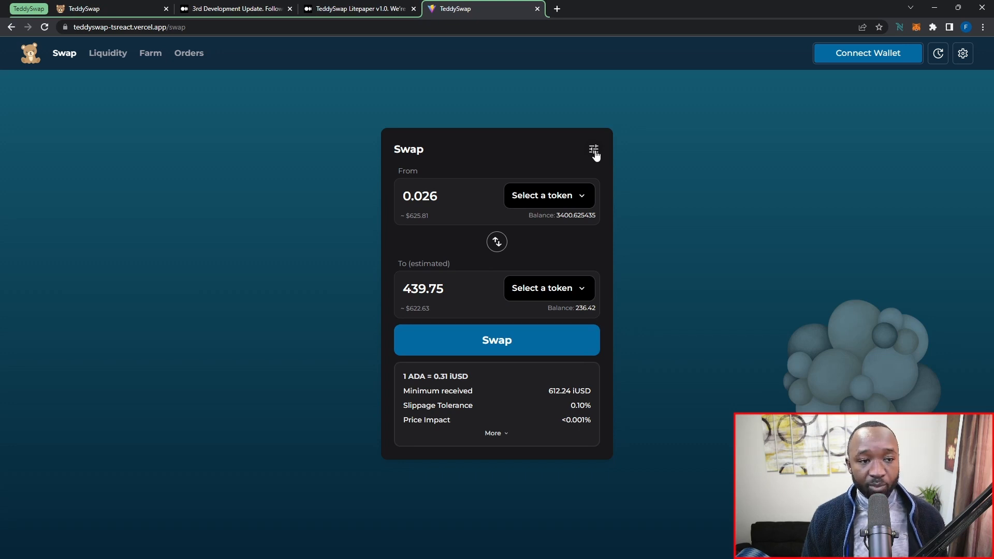
# Step: Fill the swap form with 1000 WMTt to MELDt and open the swap review
pyautogui.click(547, 195)
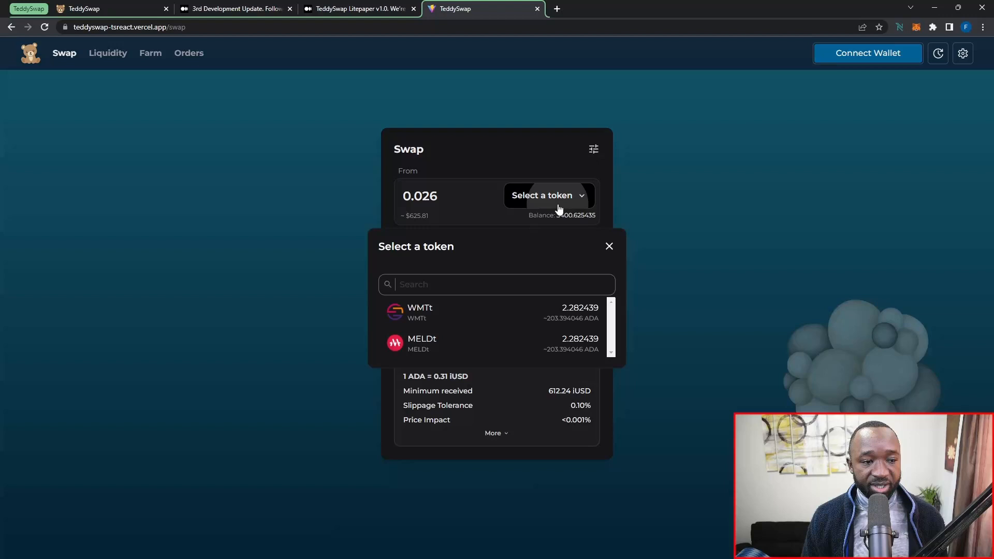
pyautogui.moveTo(497, 313)
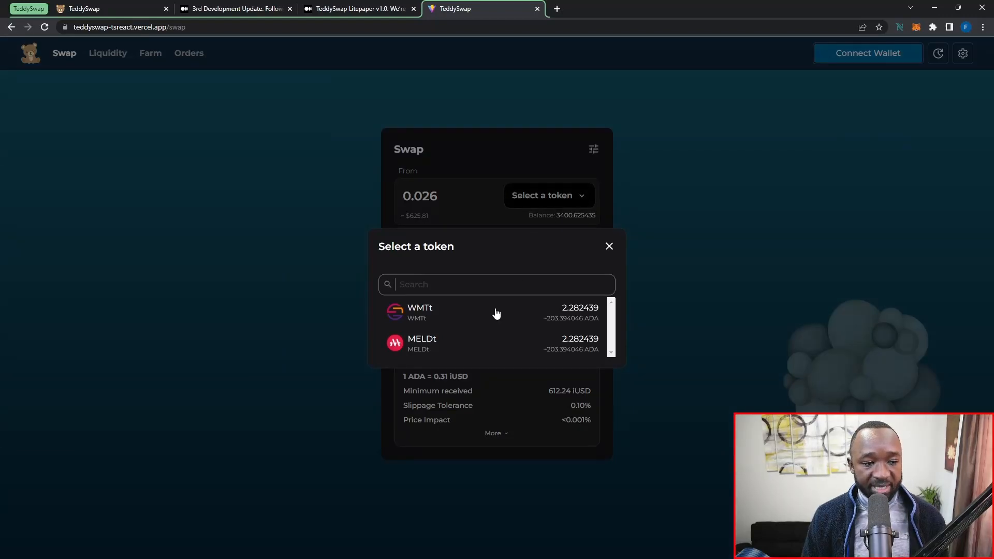
pyautogui.moveTo(469, 320)
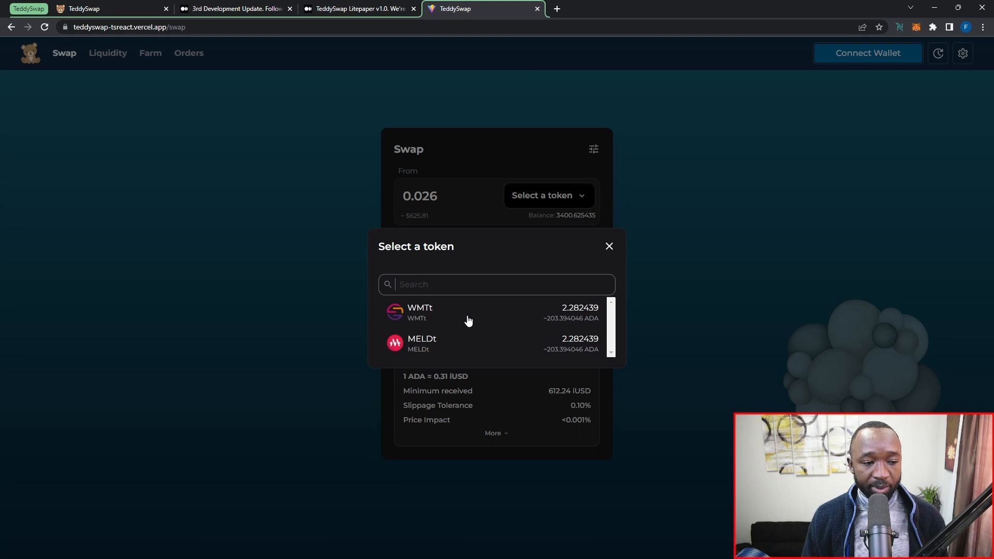
pyautogui.click(420, 312)
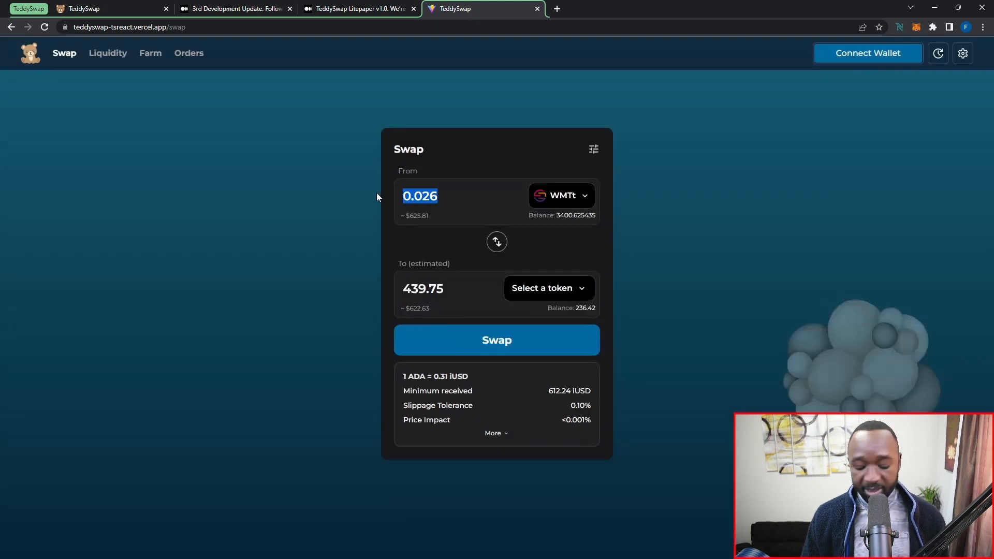
pyautogui.write('100')
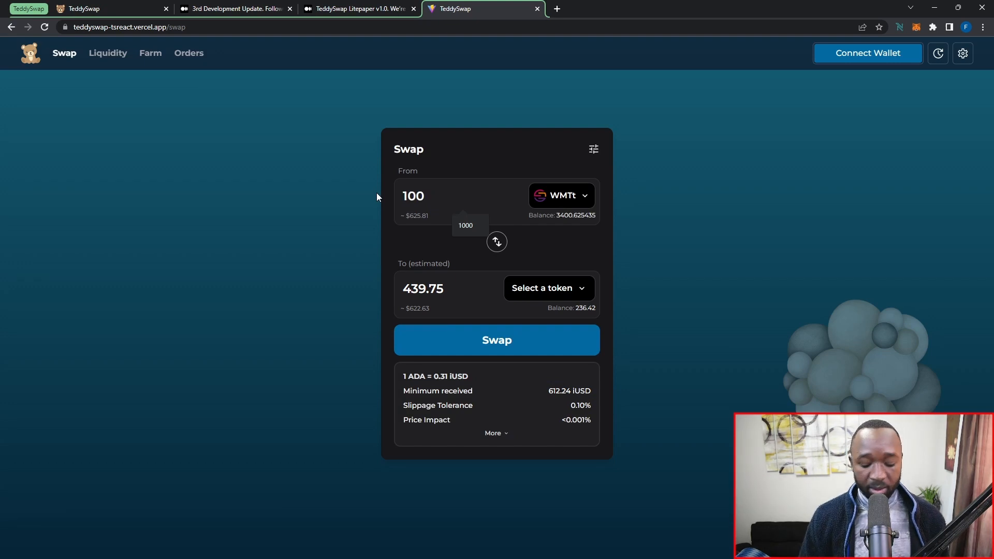
pyautogui.click(465, 225)
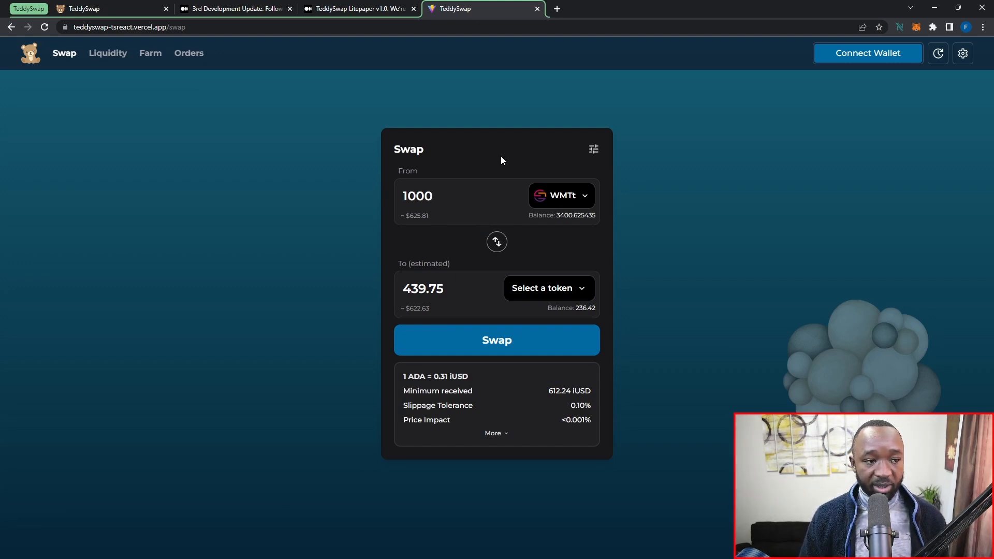
pyautogui.moveTo(481, 250)
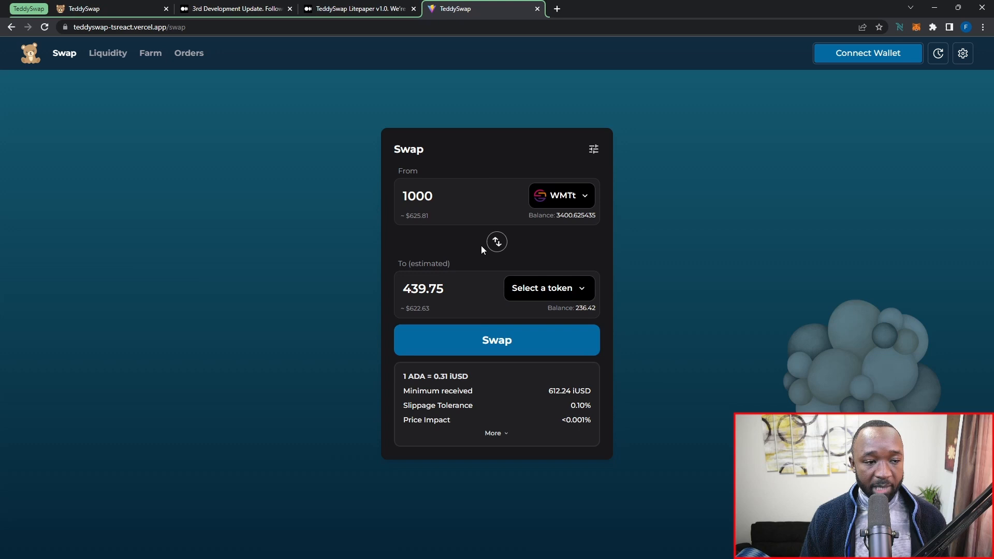
pyautogui.click(548, 288)
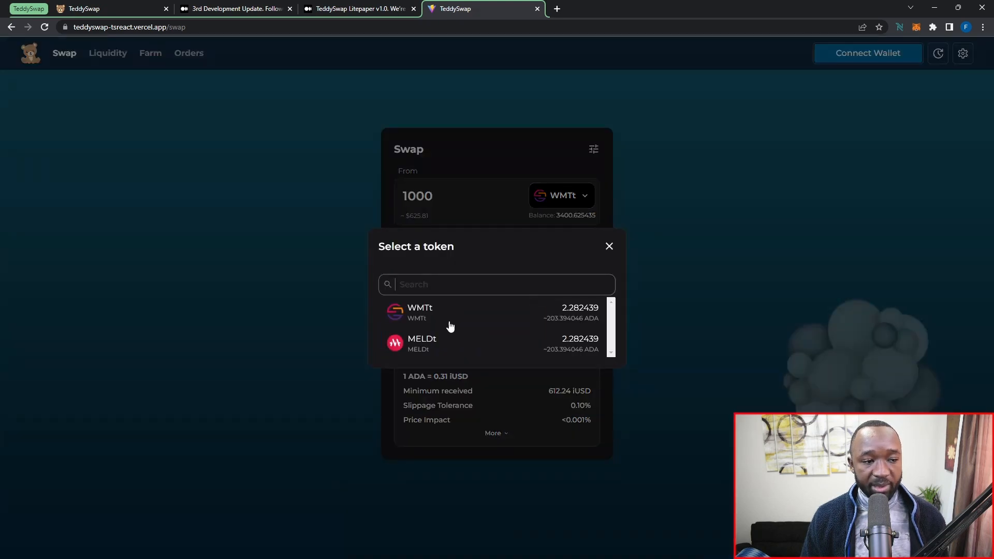
pyautogui.click(422, 343)
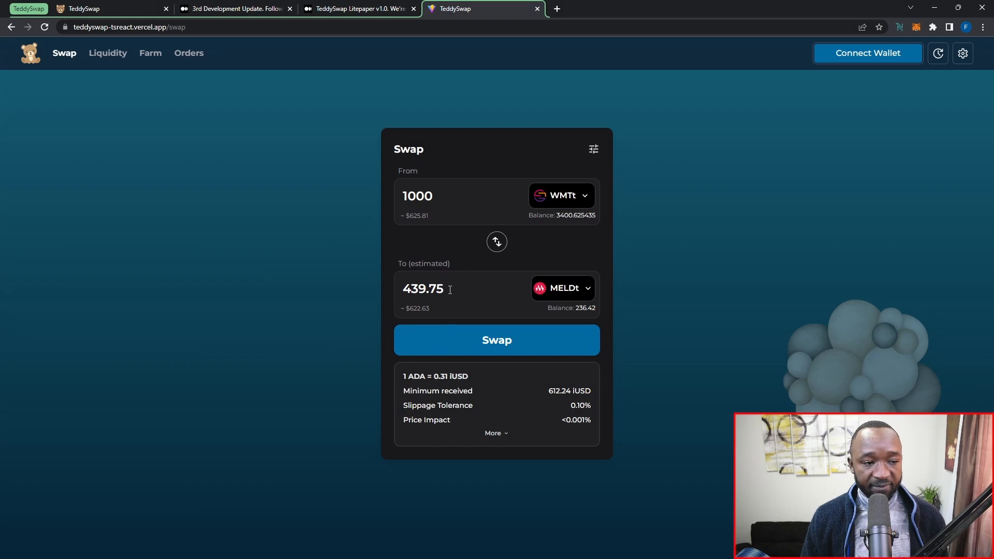
pyautogui.moveTo(481, 375)
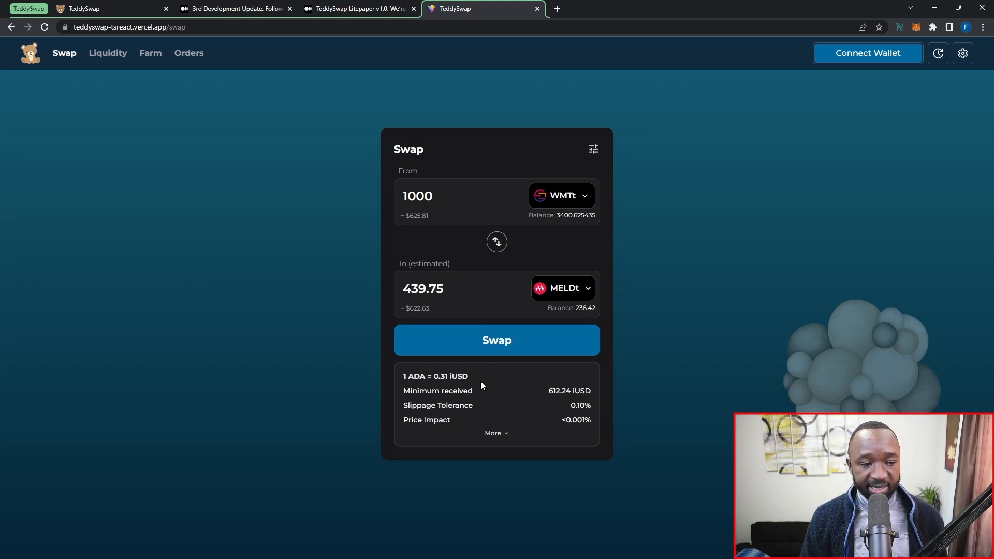
pyautogui.click(497, 340)
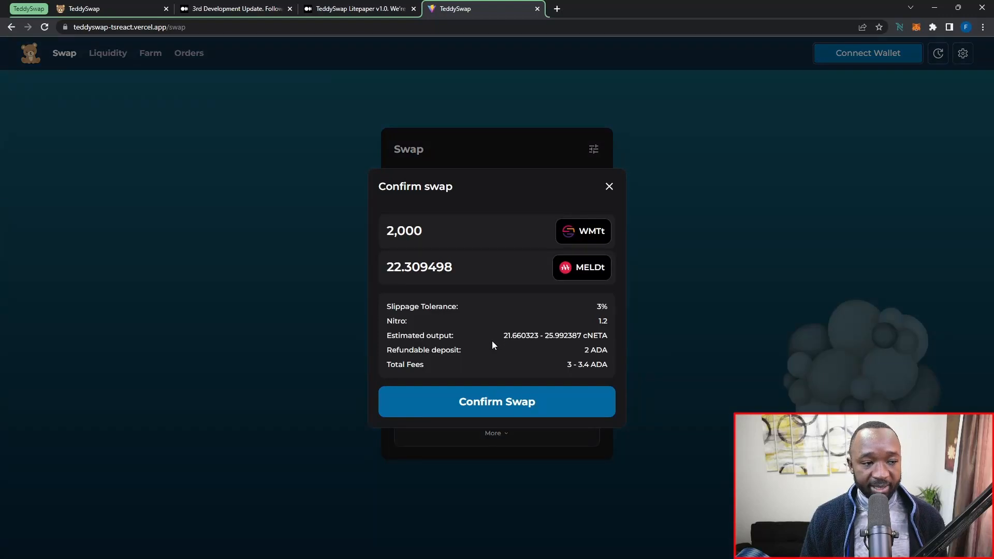
pyautogui.moveTo(477, 290)
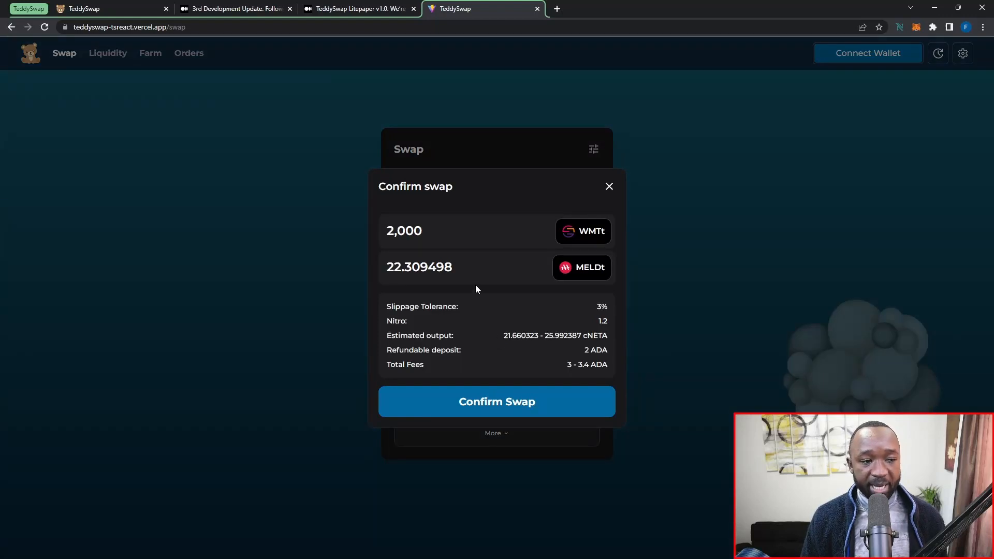
pyautogui.moveTo(513, 403)
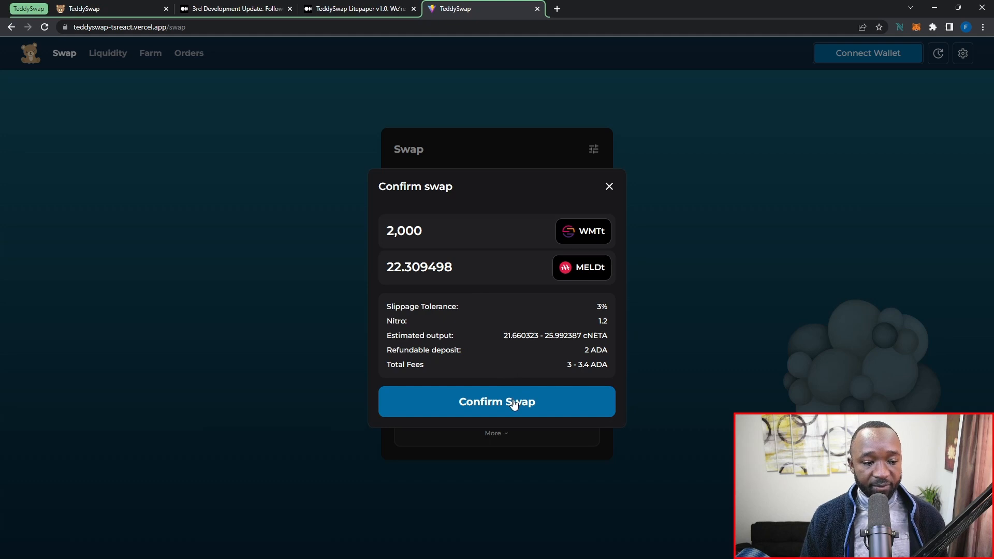
# Step: Confirm the WMTt-to-MELDt swap, dismiss the success notice, and go to Liquidity
pyautogui.click(497, 401)
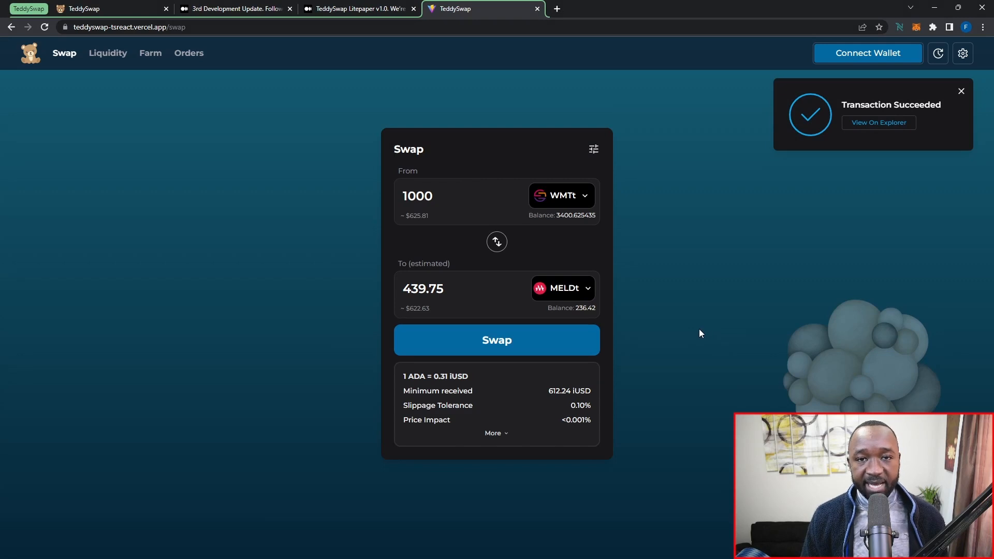
pyautogui.click(960, 91)
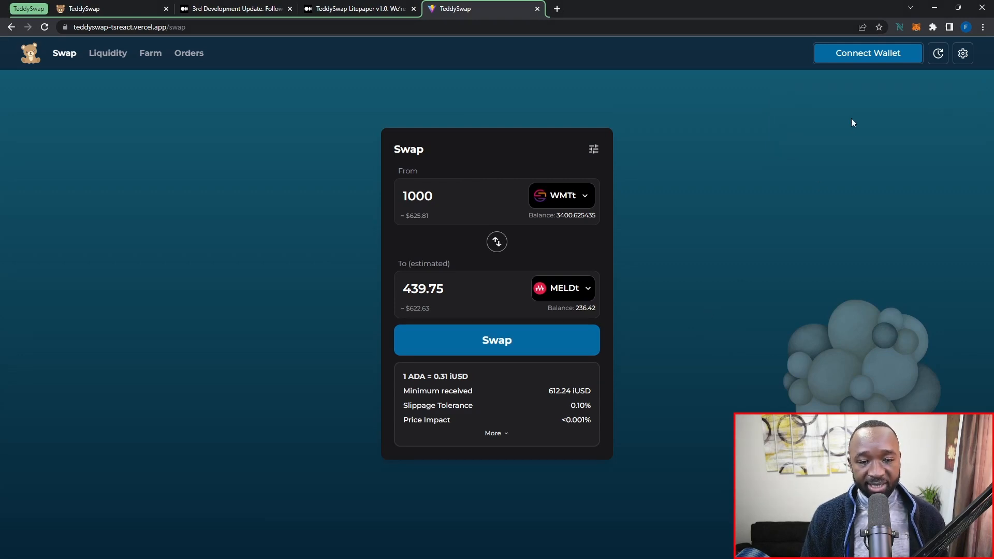
pyautogui.moveTo(853, 60)
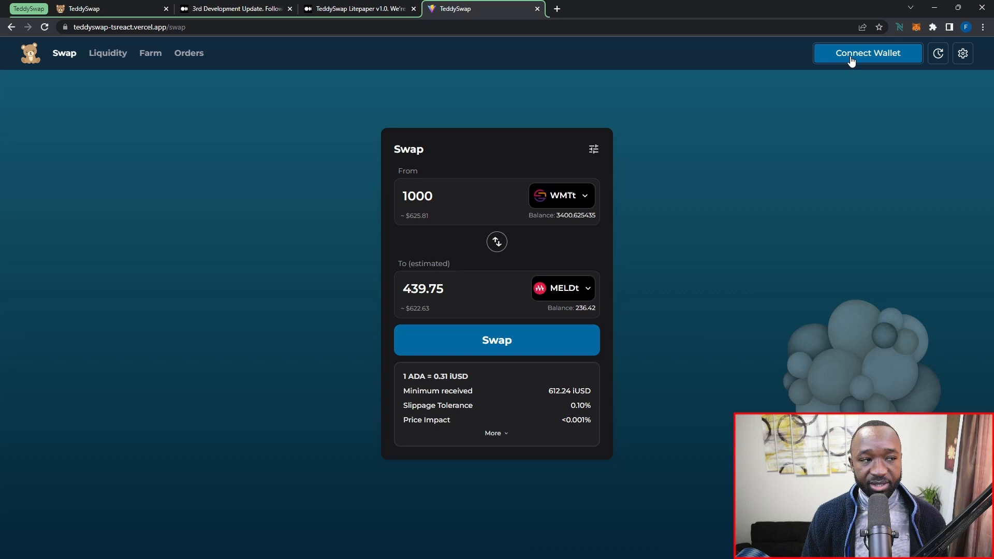
pyautogui.moveTo(181, 82)
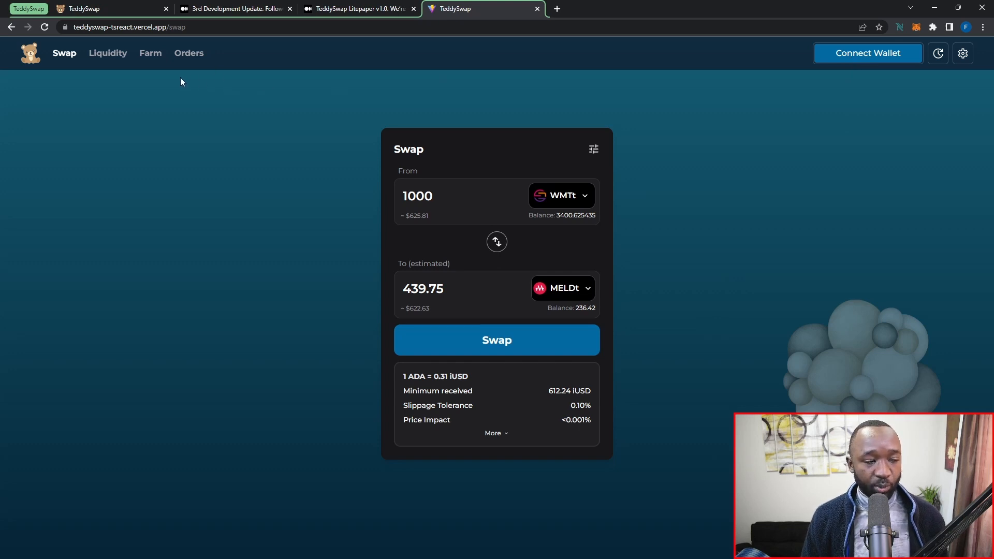
pyautogui.click(107, 53)
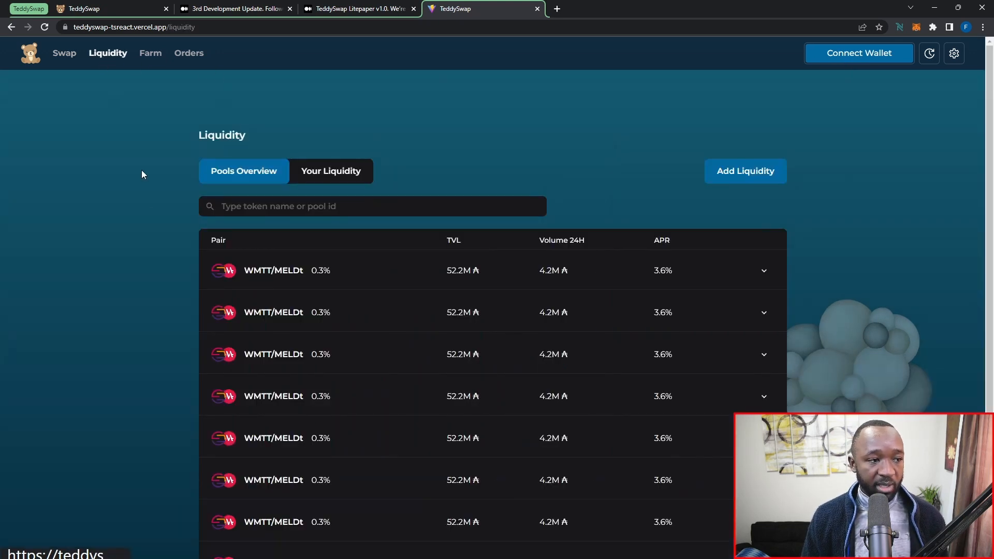
pyautogui.moveTo(133, 201)
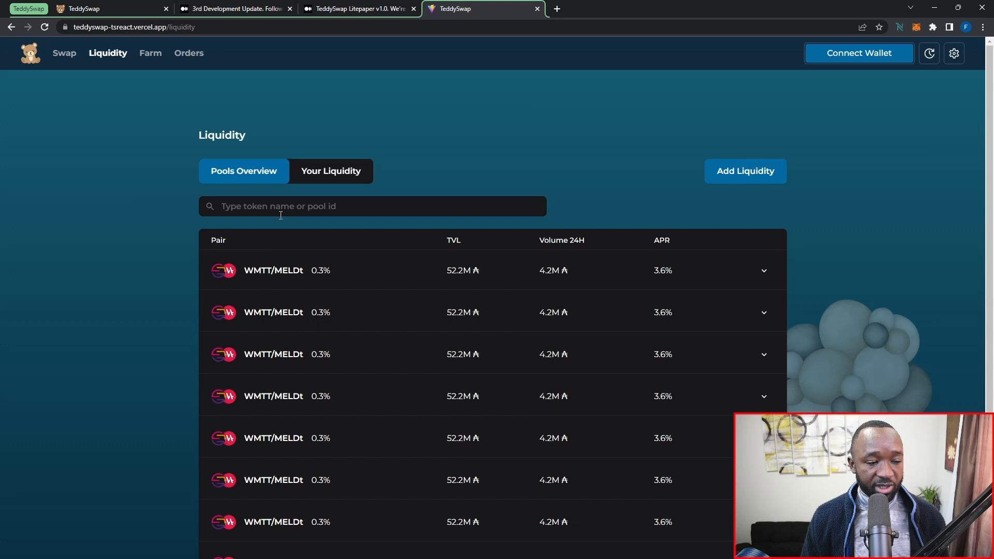
pyautogui.moveTo(345, 269)
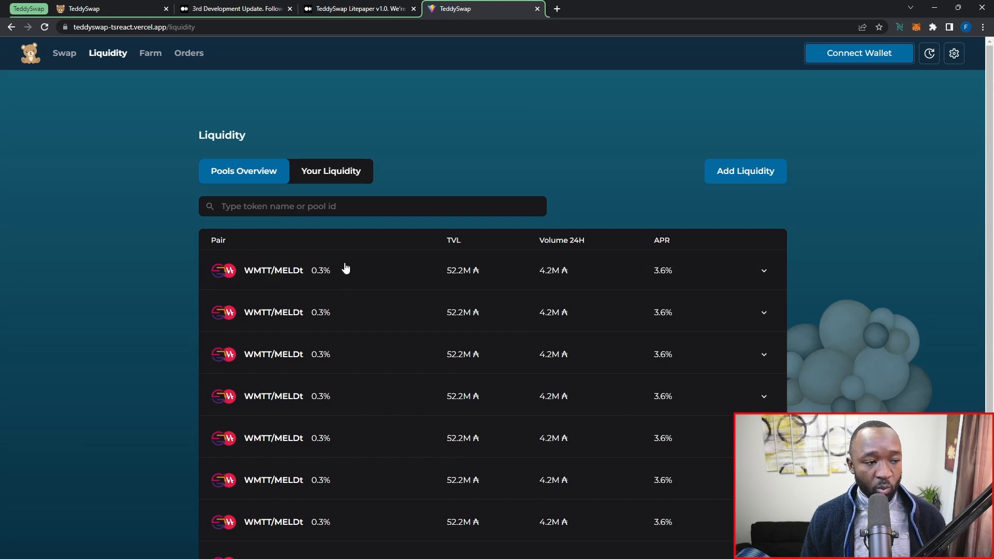
pyautogui.moveTo(335, 280)
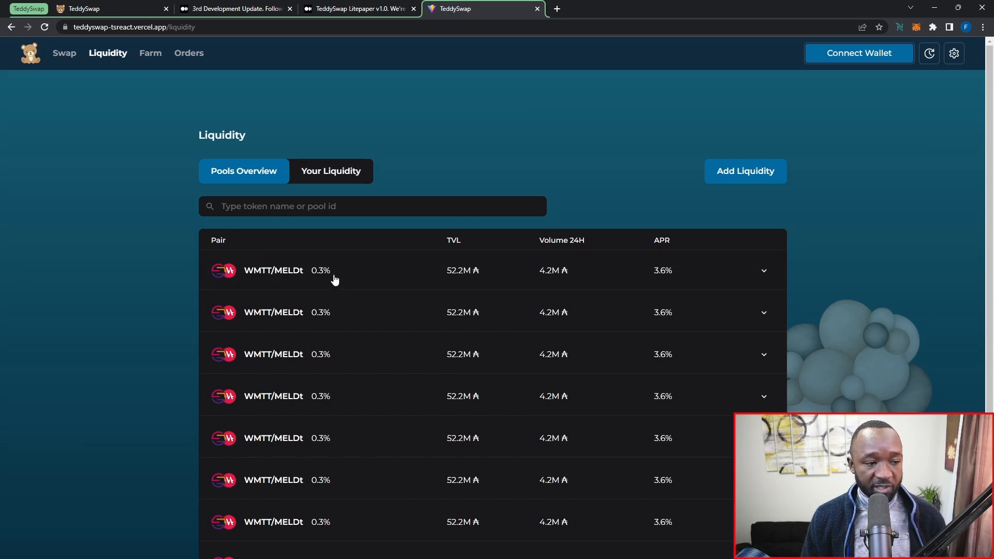
pyautogui.moveTo(477, 272)
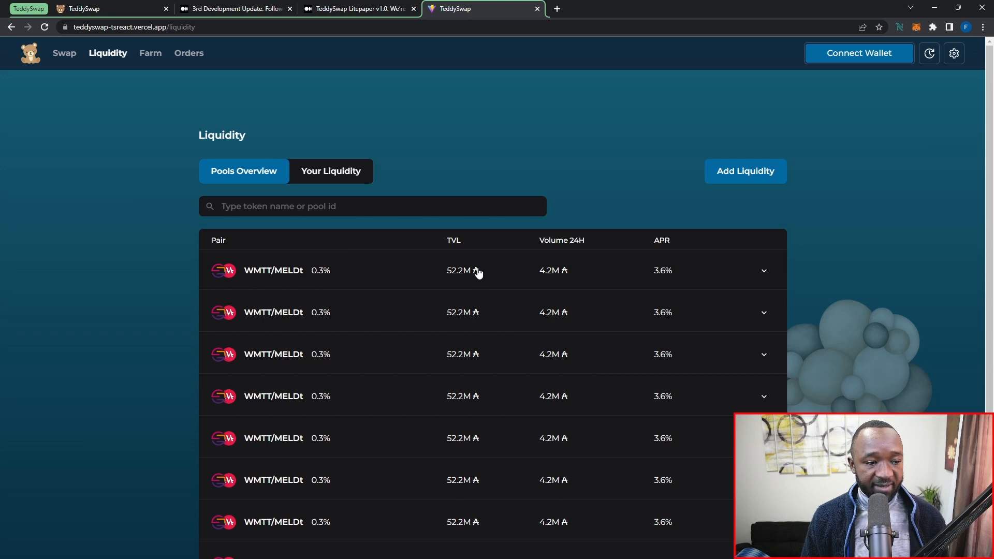
pyautogui.moveTo(481, 278)
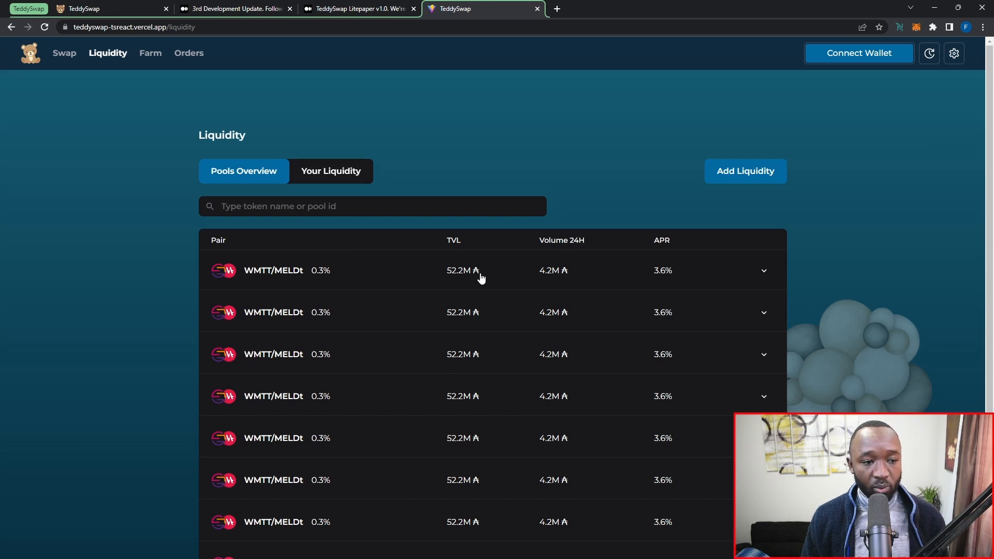
pyautogui.moveTo(577, 274)
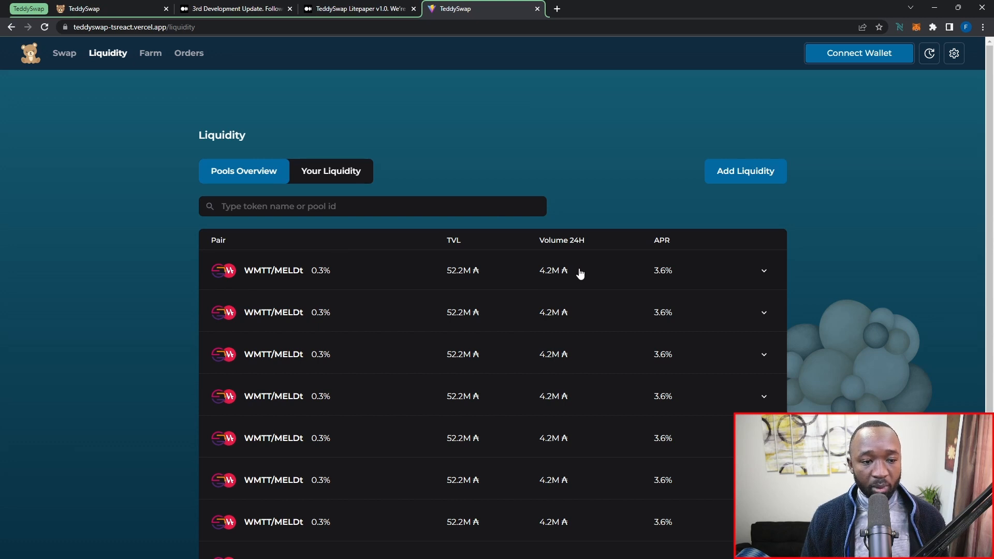
pyautogui.moveTo(690, 278)
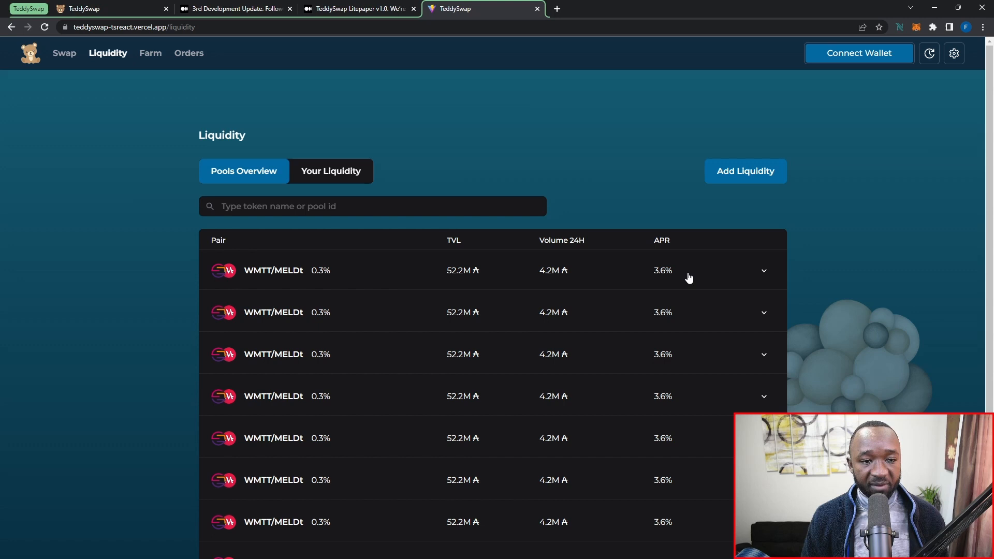
pyautogui.moveTo(738, 182)
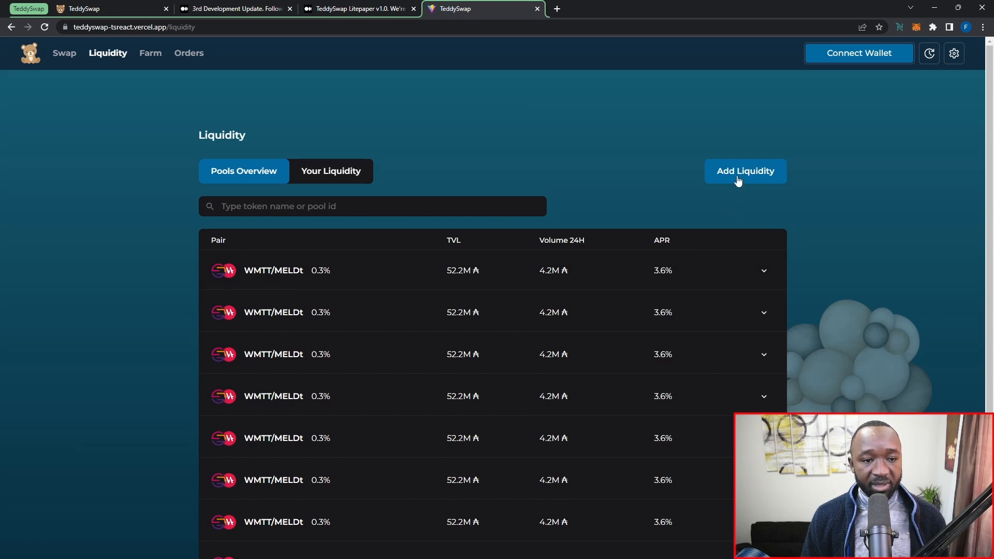
pyautogui.moveTo(470, 157)
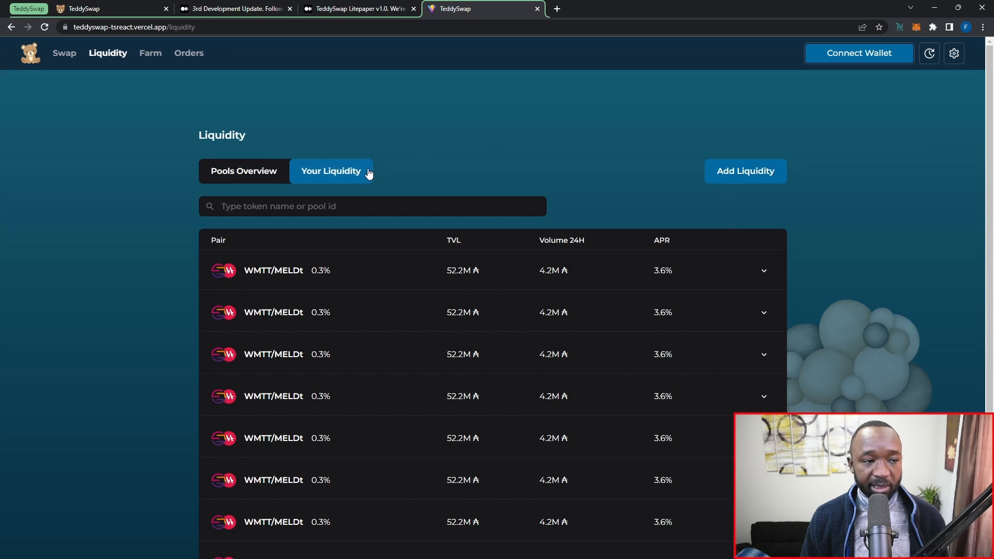
pyautogui.moveTo(435, 167)
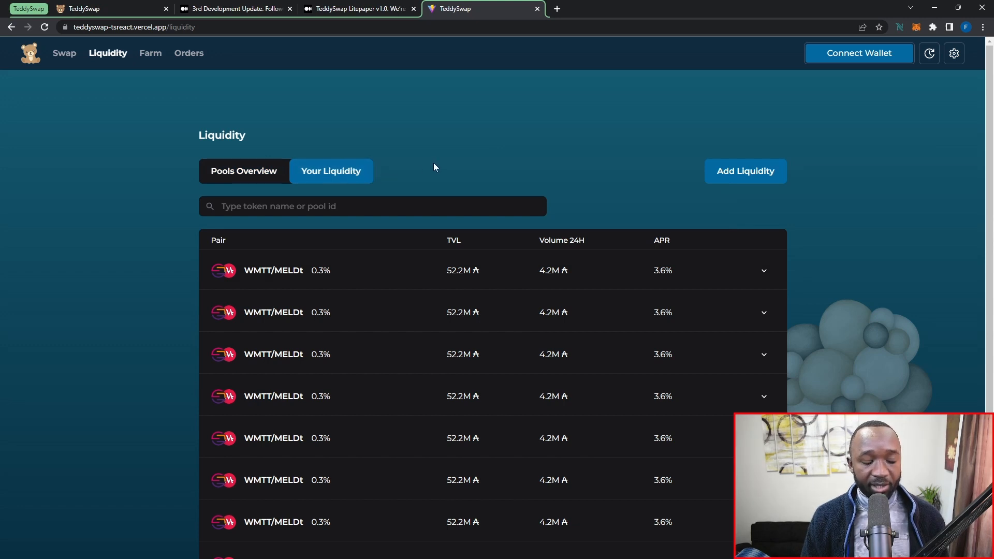
pyautogui.moveTo(188, 53)
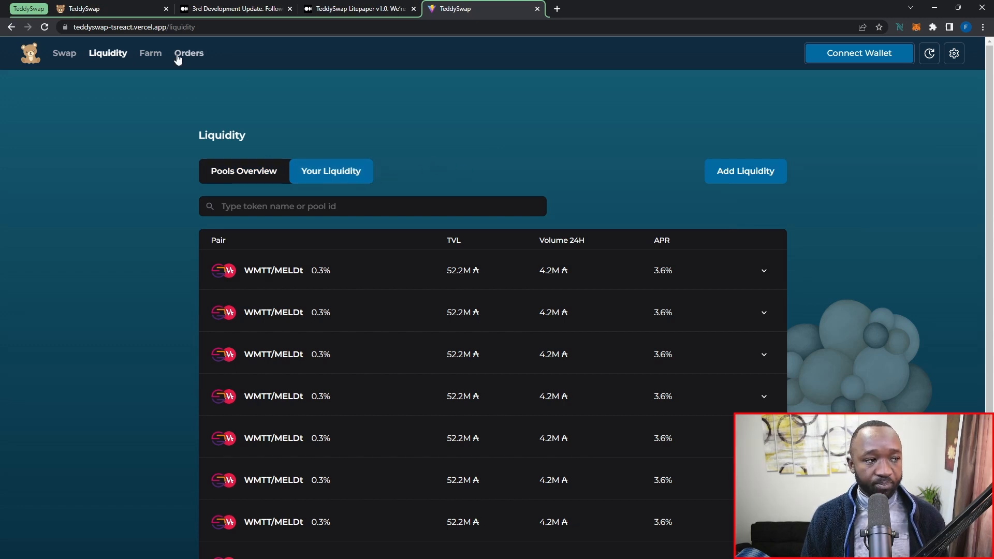
# Step: Visit the Farm and Orders pages, then open Transaction History
pyautogui.click(151, 54)
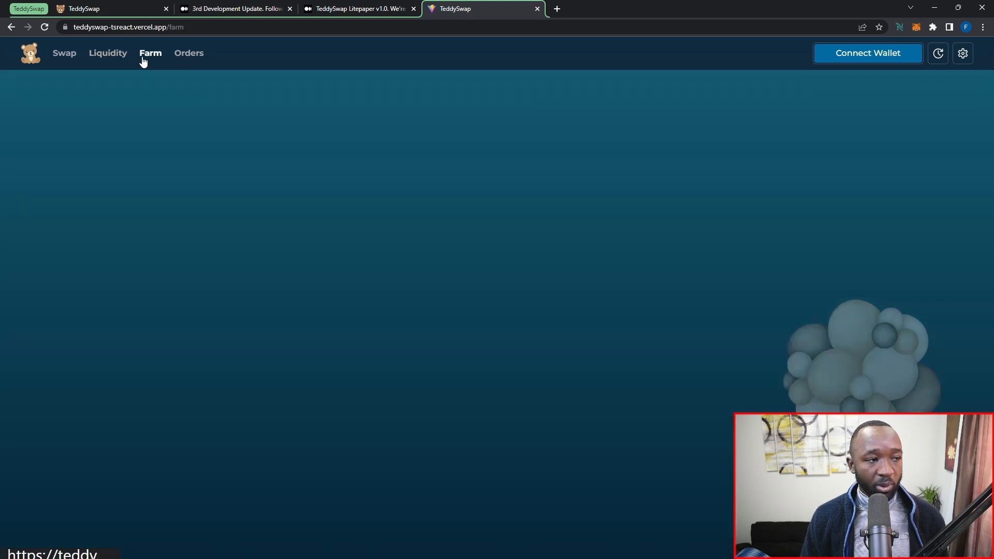
pyautogui.click(188, 53)
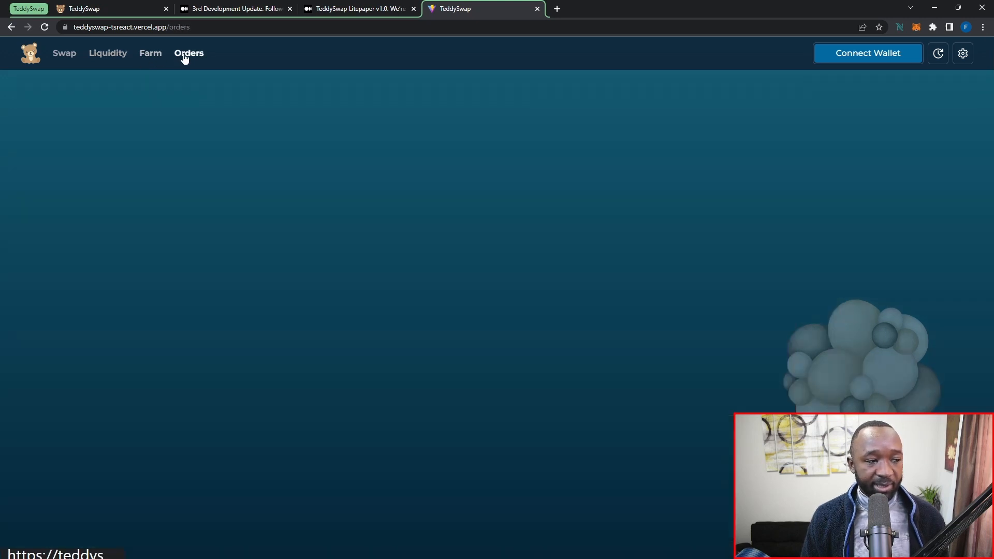
pyautogui.moveTo(856, 99)
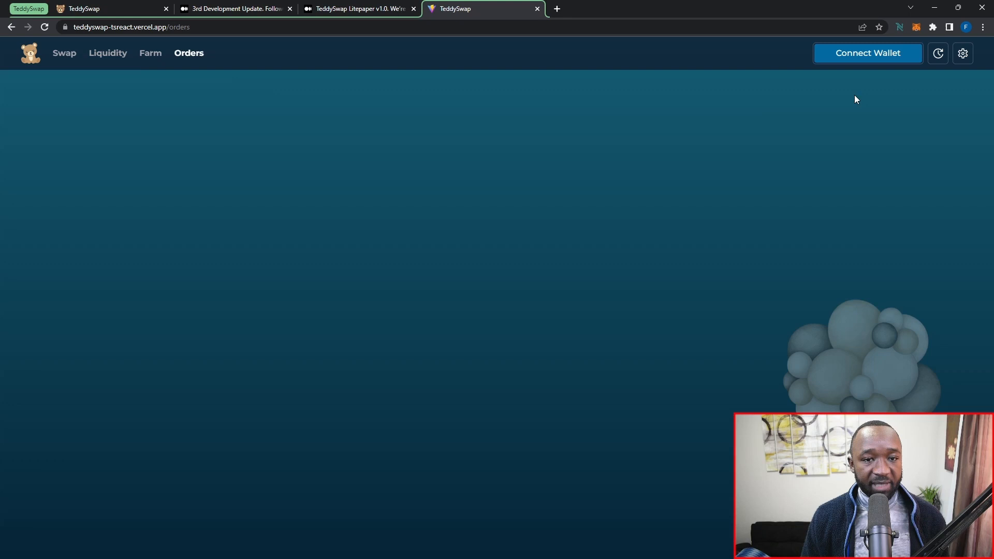
pyautogui.click(938, 53)
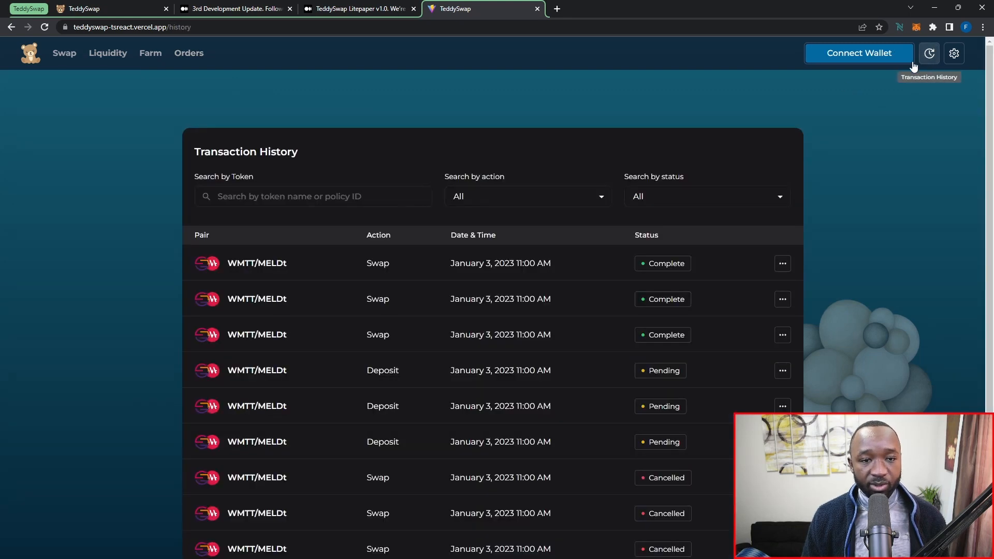
pyautogui.moveTo(497, 189)
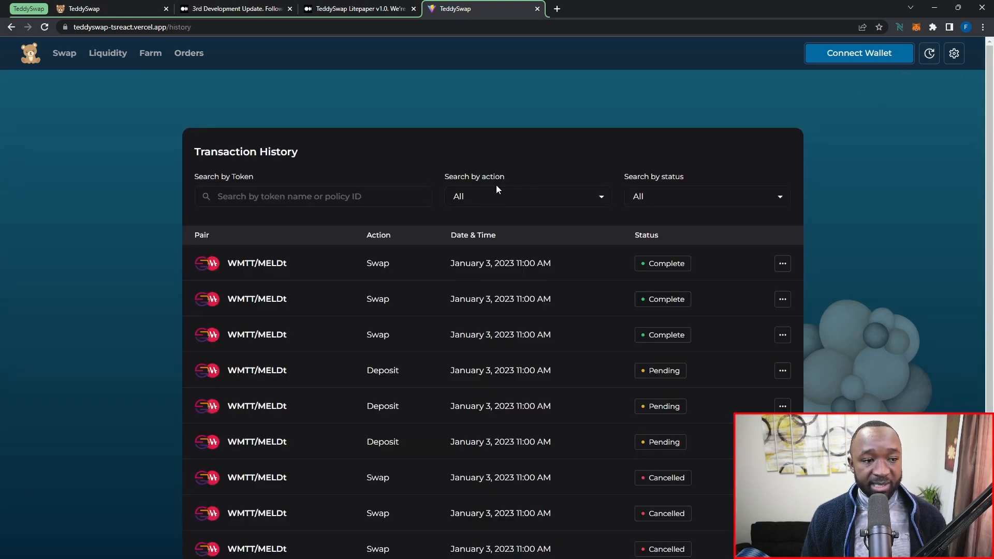
pyautogui.moveTo(207, 186)
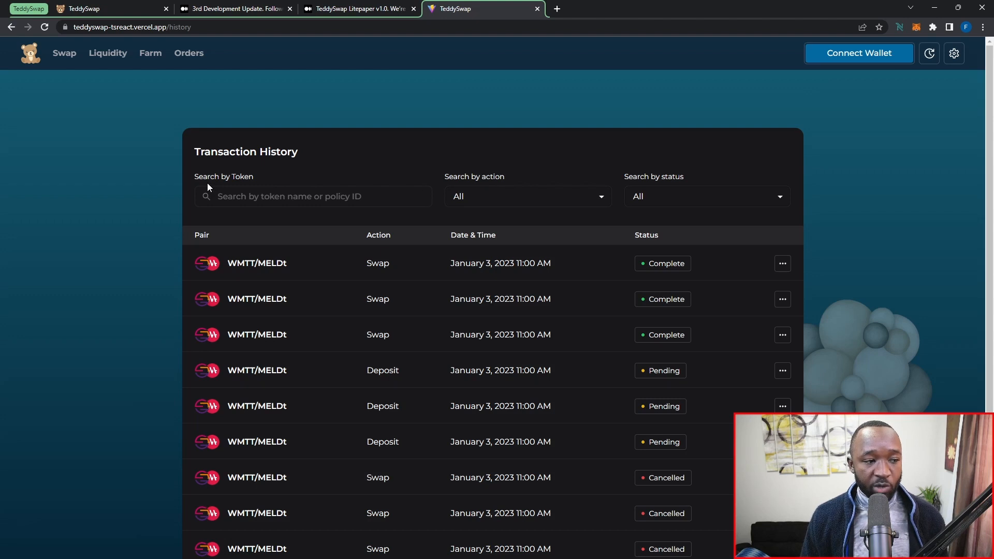
pyautogui.moveTo(201, 234)
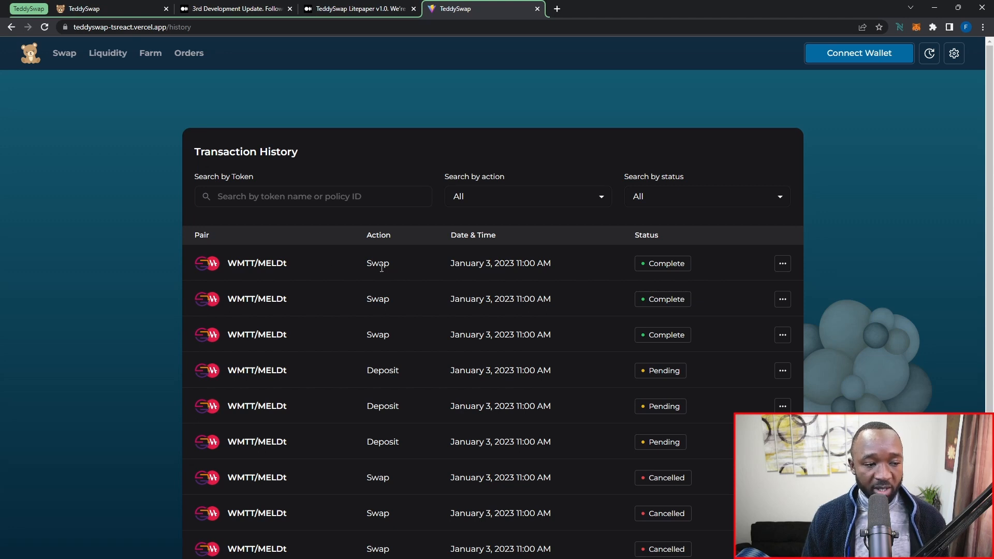
pyautogui.moveTo(395, 367)
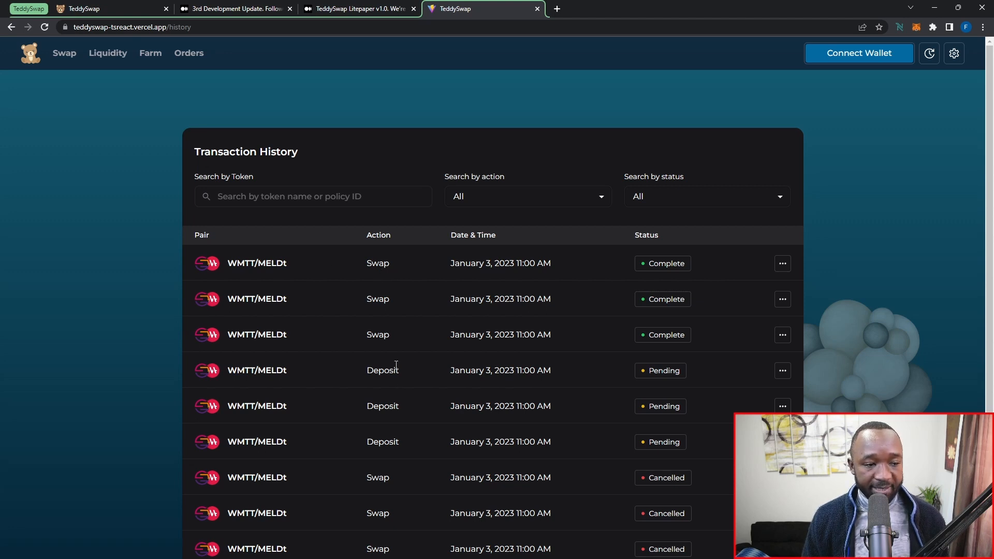
pyautogui.moveTo(500, 245)
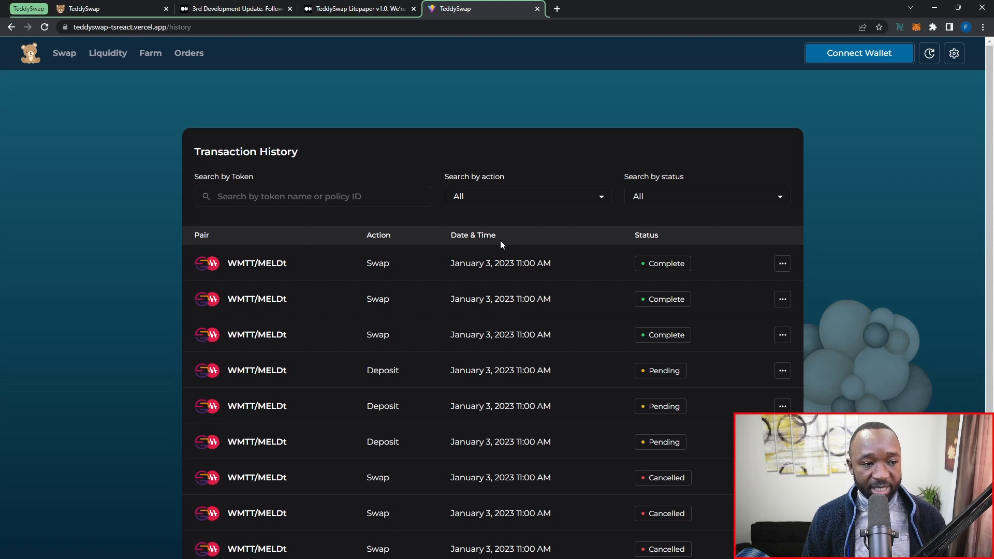
pyautogui.moveTo(671, 273)
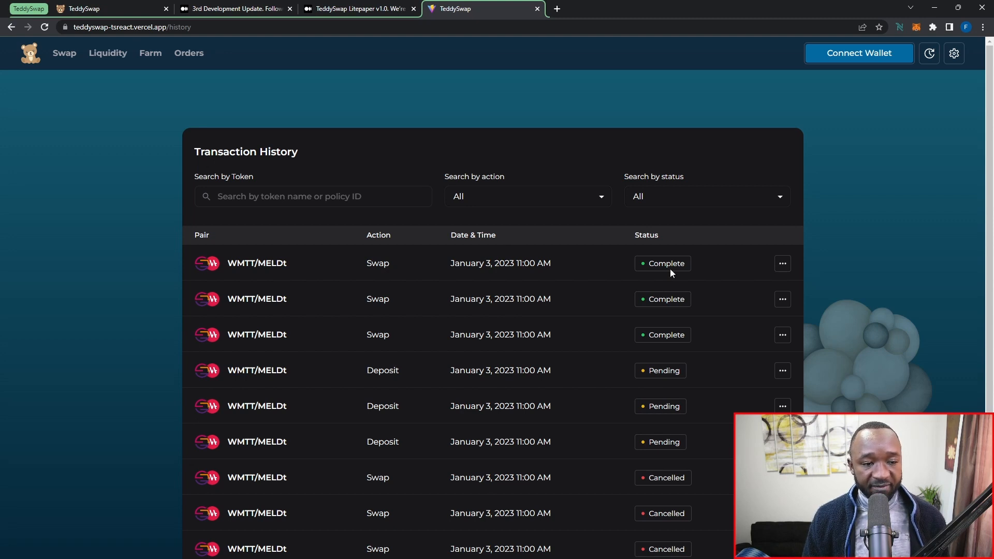
pyautogui.moveTo(613, 249)
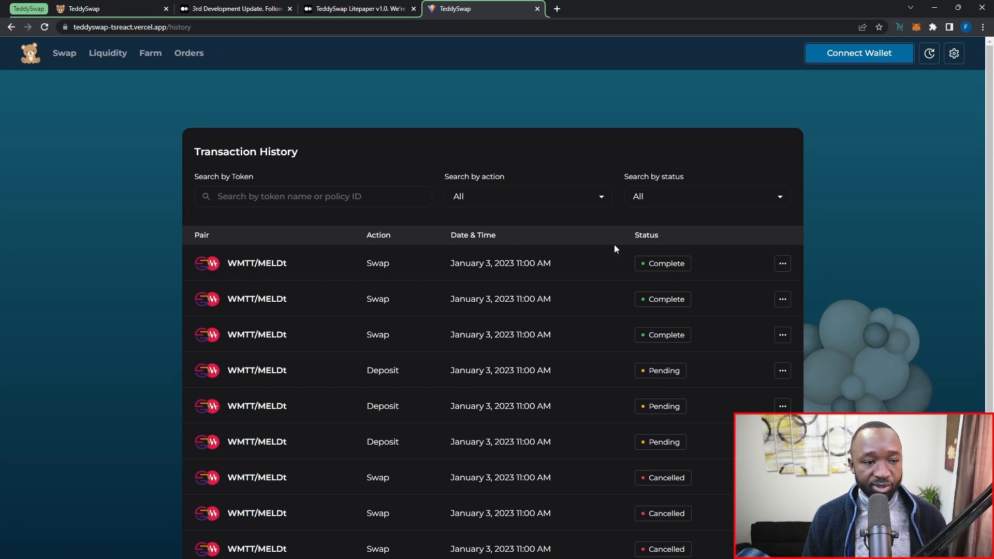
pyautogui.moveTo(526, 196)
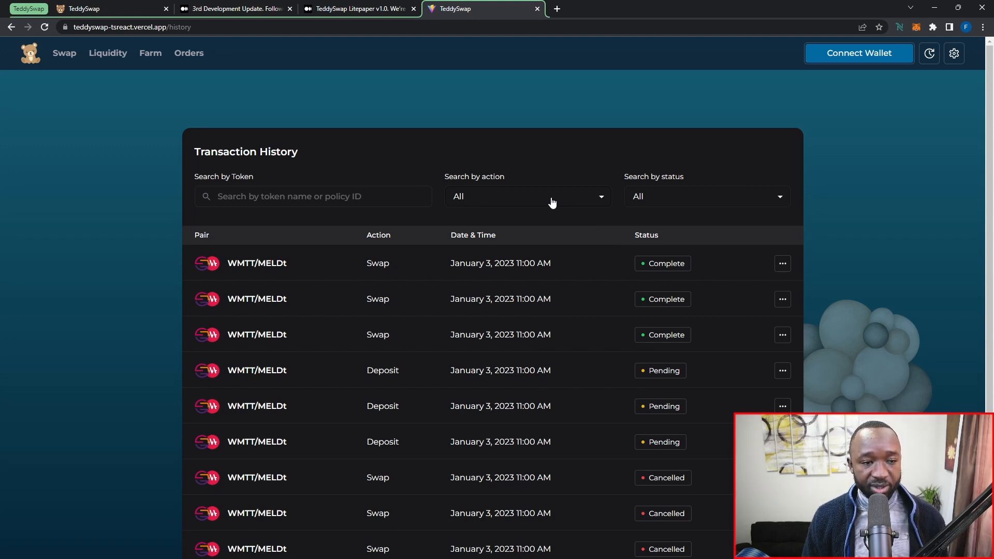
pyautogui.moveTo(656, 202)
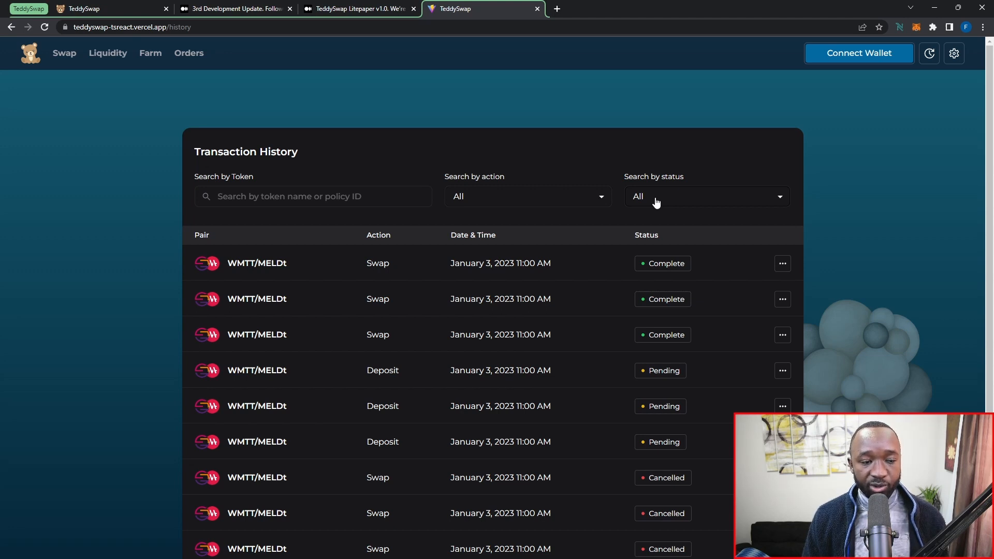
pyautogui.moveTo(954, 53)
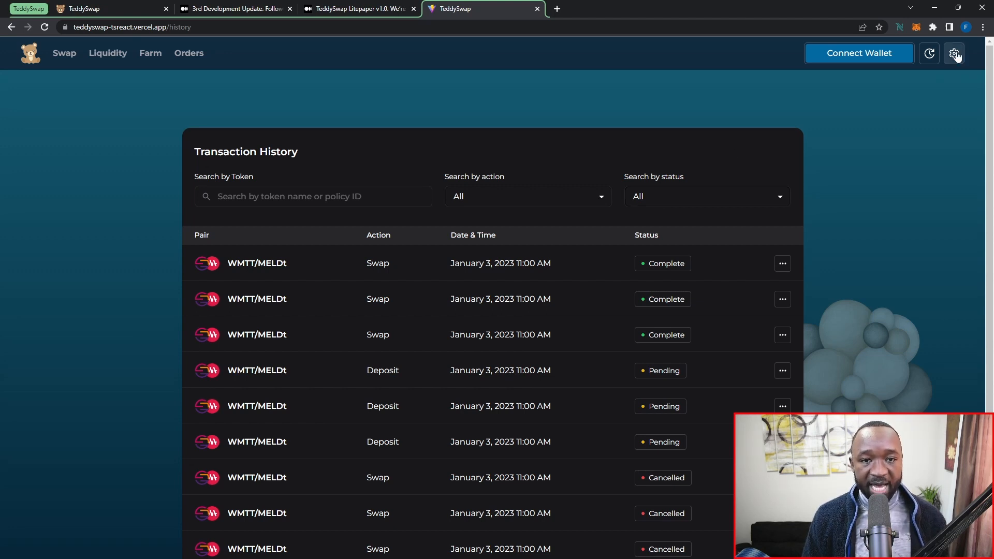
# Step: Open the settings menu and change the theme from Dark to System
pyautogui.click(954, 53)
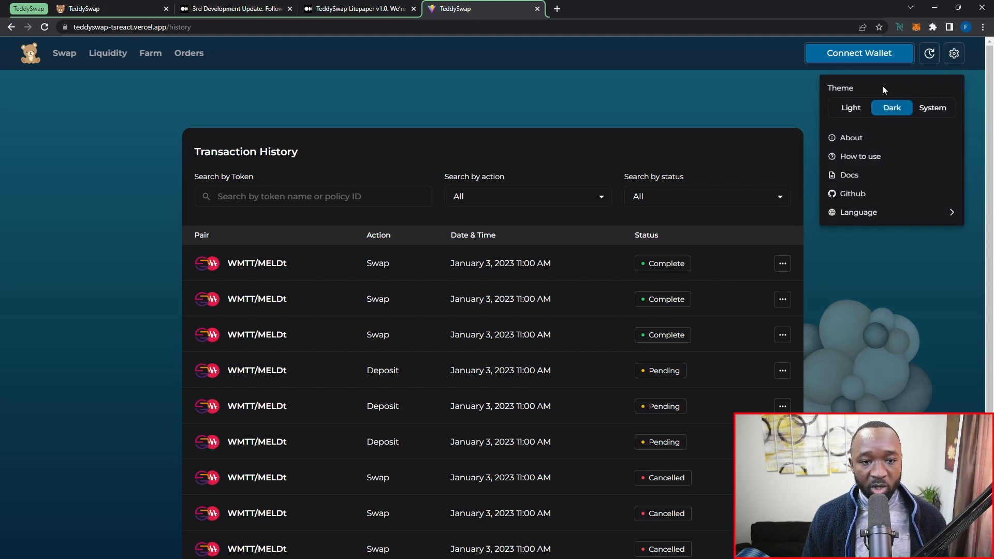
pyautogui.moveTo(873, 119)
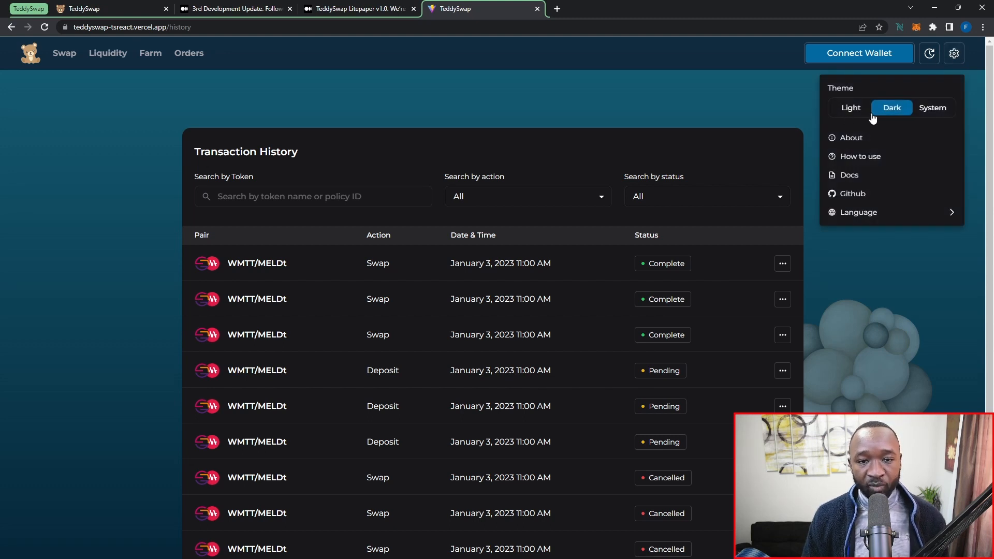
pyautogui.moveTo(932, 113)
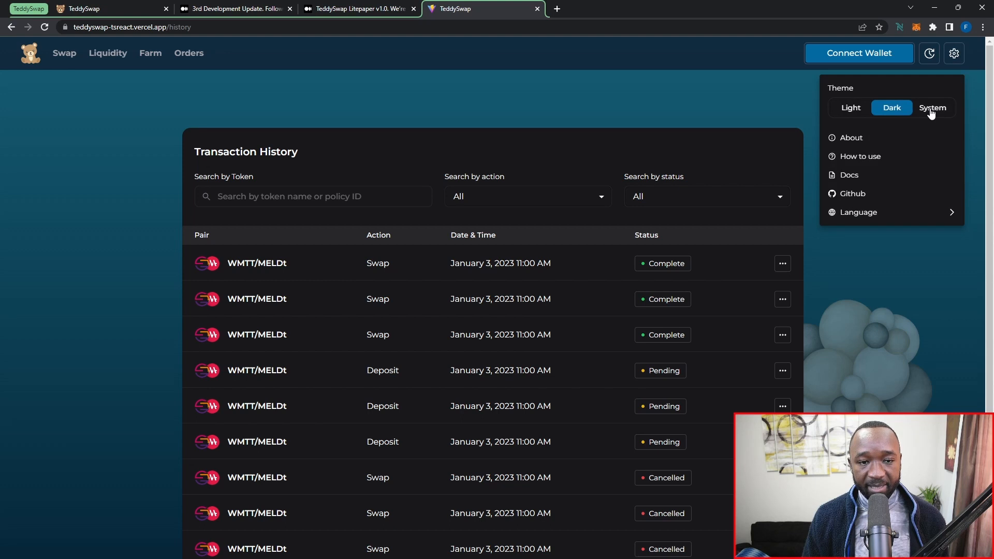
pyautogui.click(932, 108)
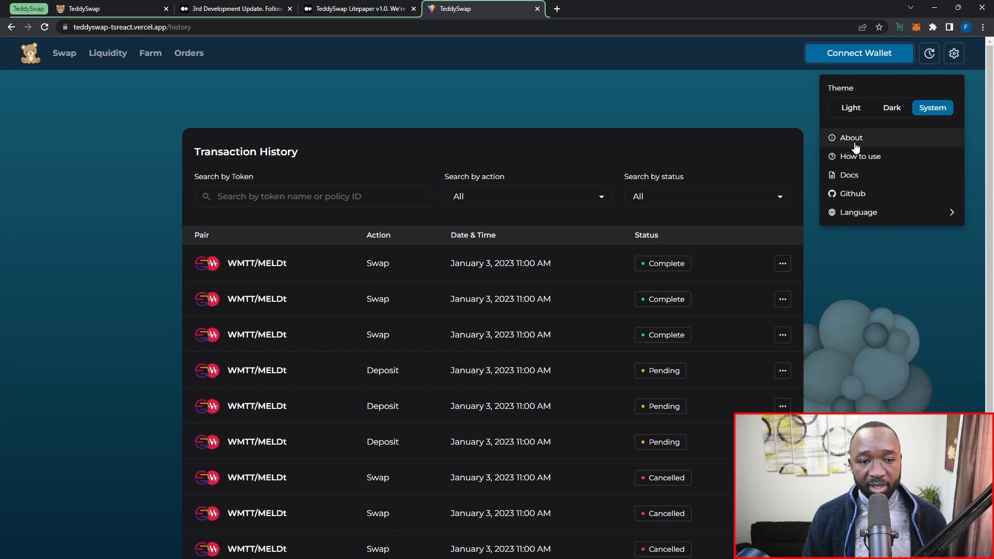
pyautogui.moveTo(878, 152)
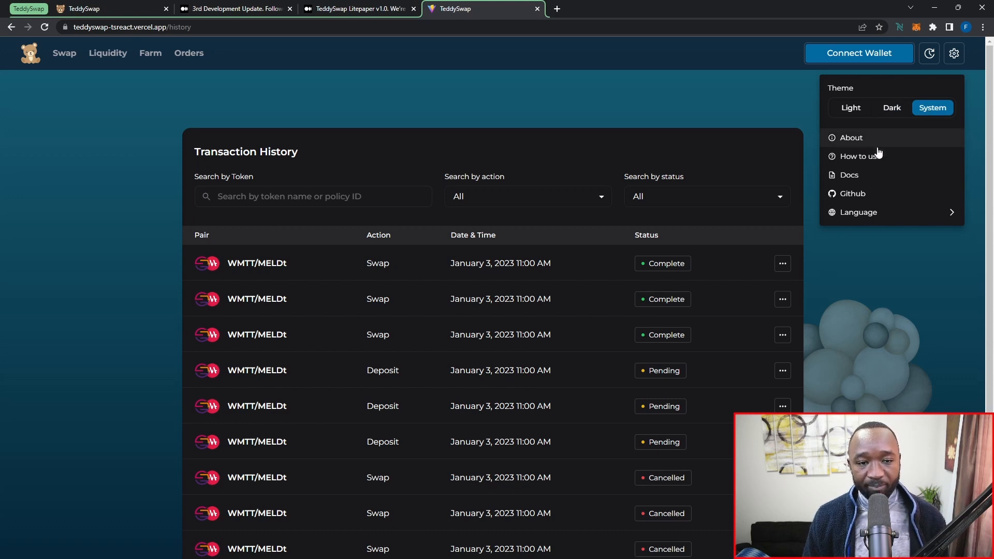
pyautogui.moveTo(868, 175)
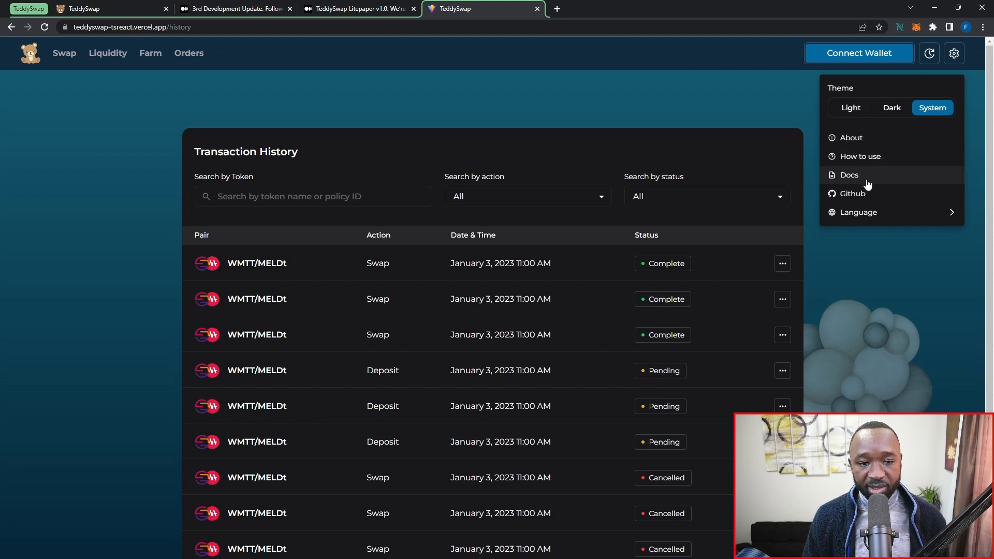
pyautogui.moveTo(878, 196)
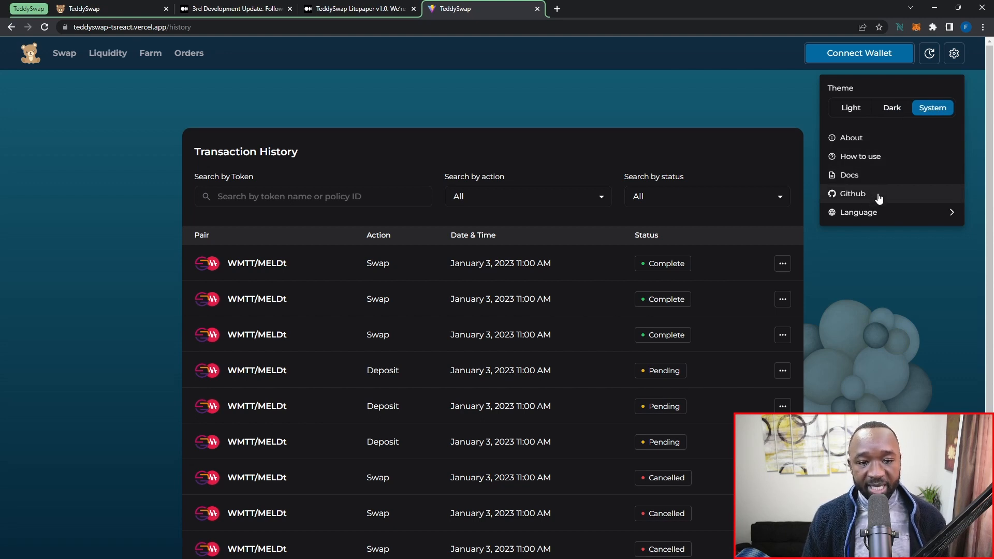
pyautogui.moveTo(885, 213)
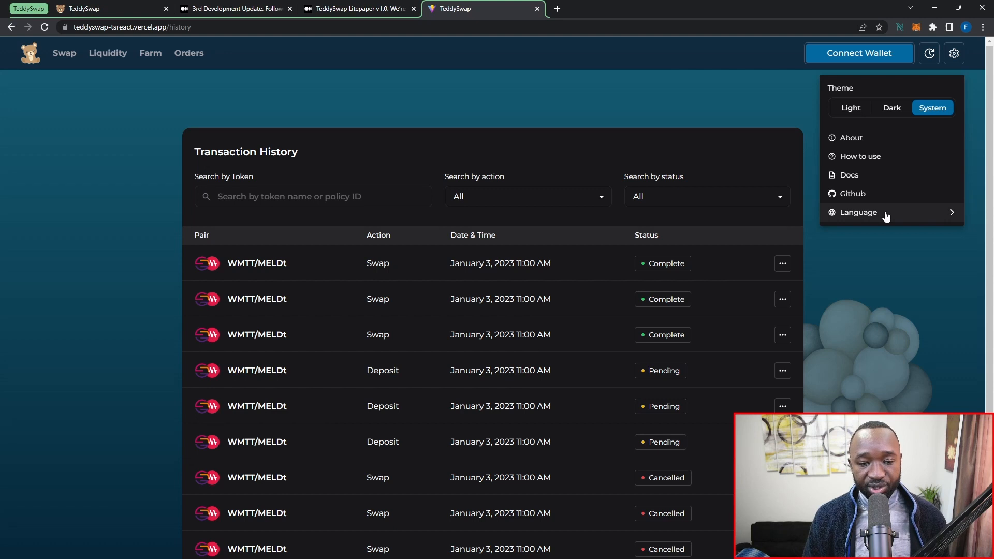
pyautogui.moveTo(899, 209)
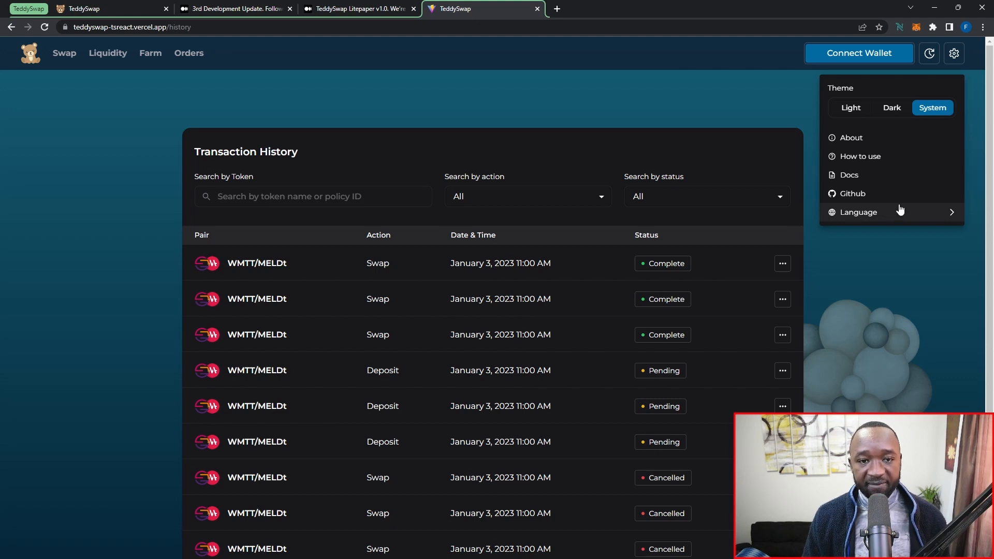